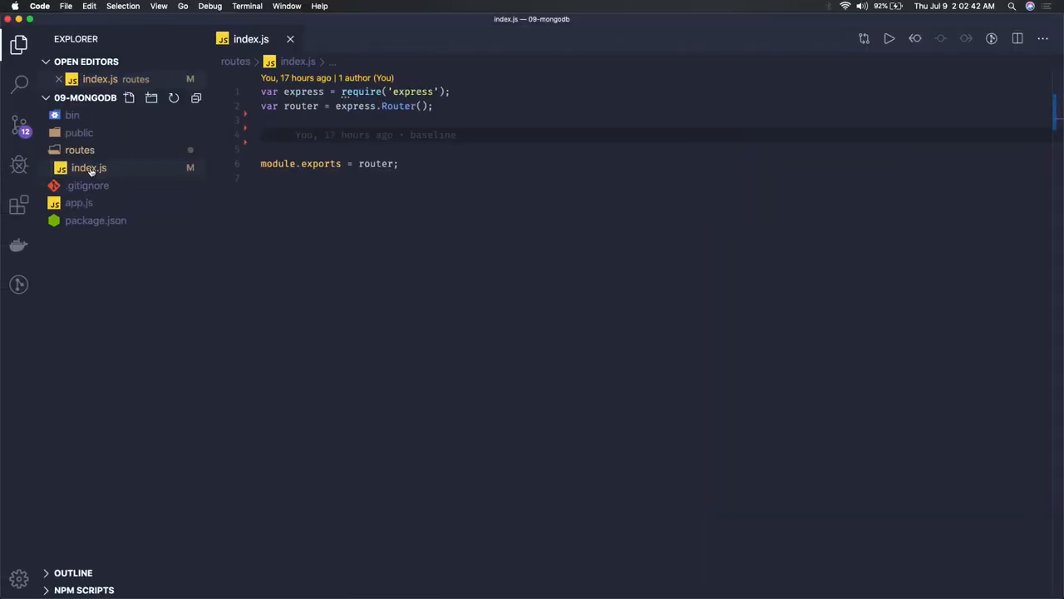
Review app.js, then return to routes/index.js and begin editing it.
click(78, 202)
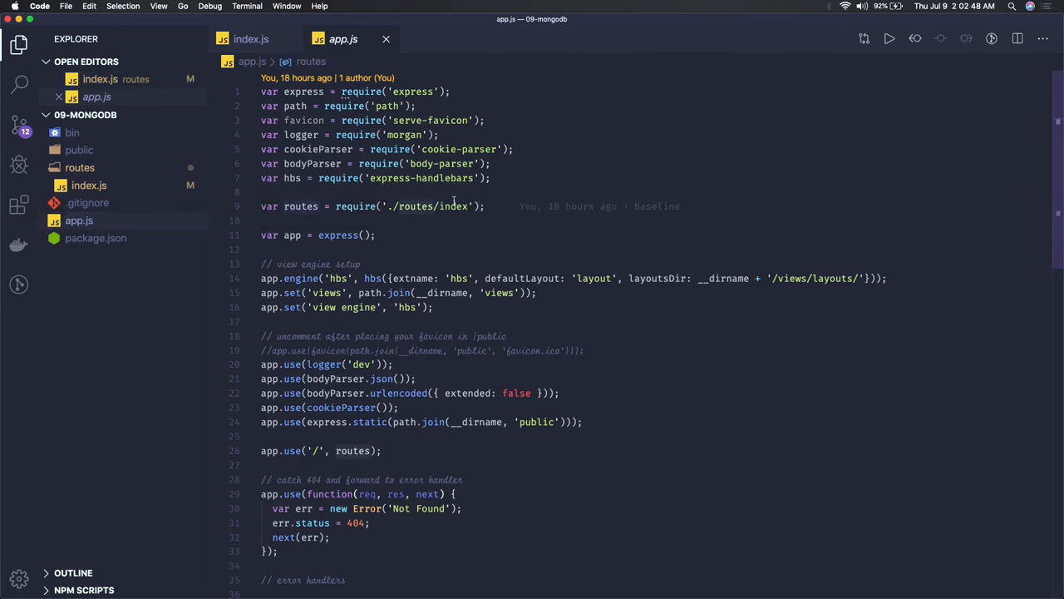
click(251, 39)
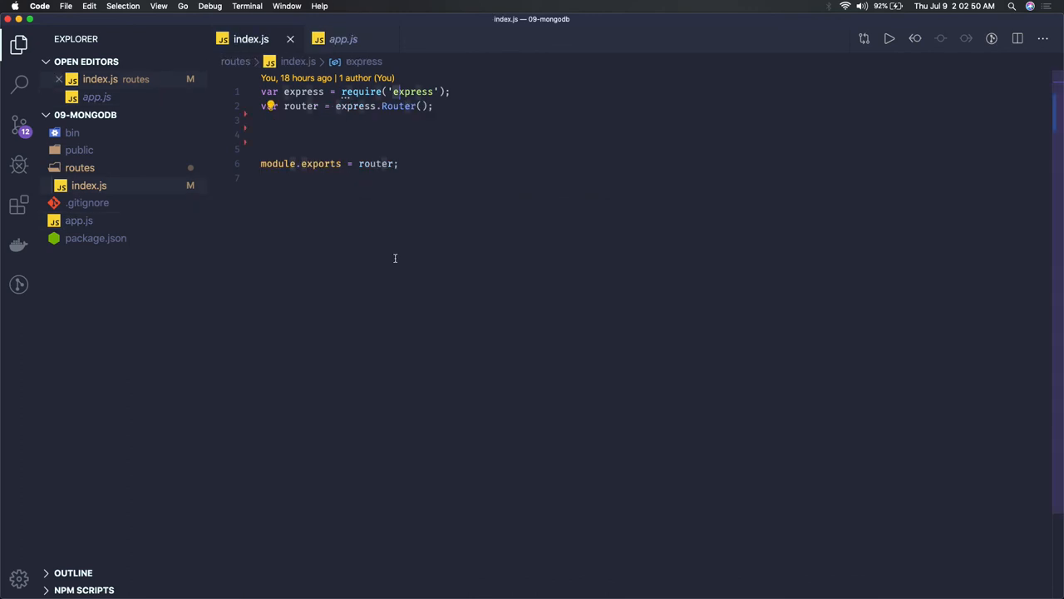
click(287, 134)
text(controller)
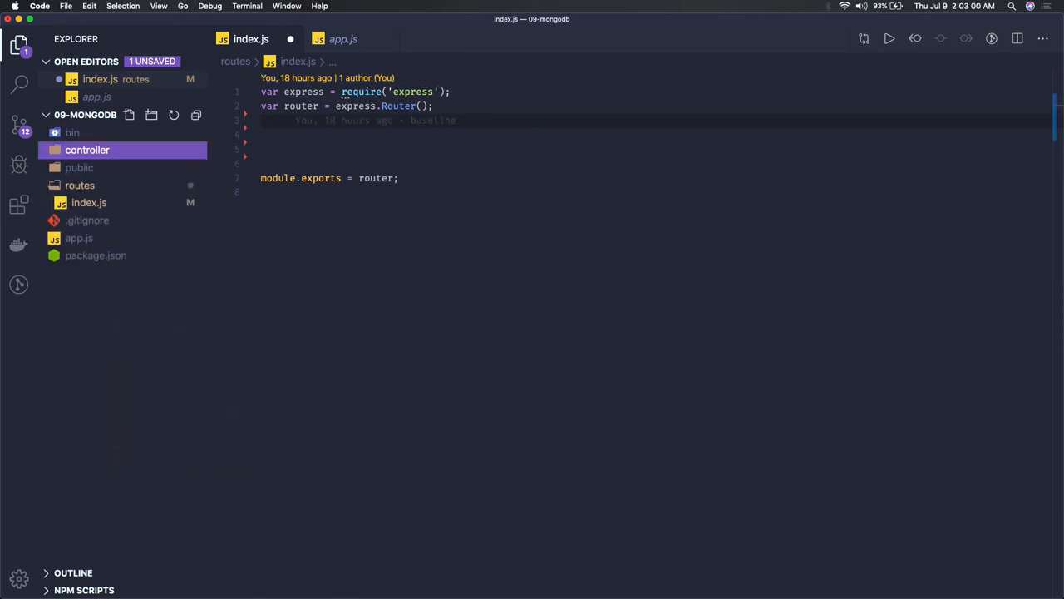
Add index.js to the controller folder and declare class AppController.
right_click(86, 149)
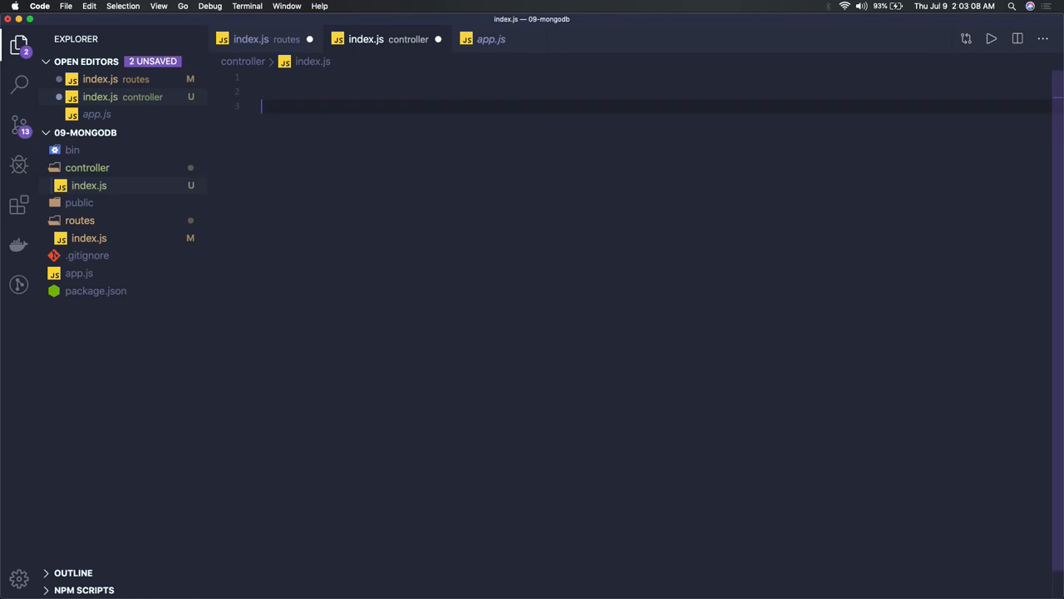
text(class)
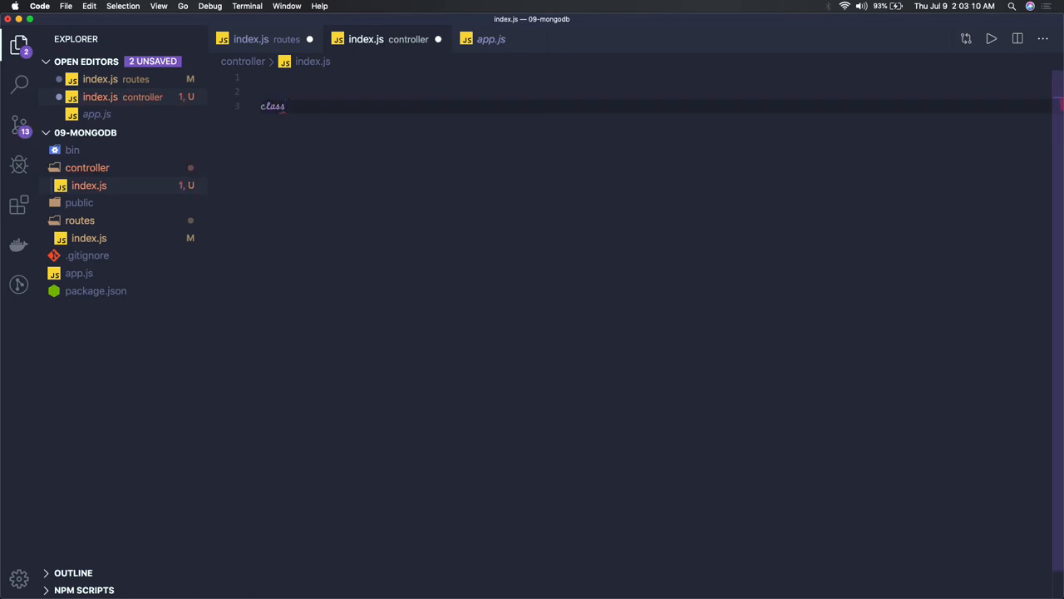
text(AppCo)
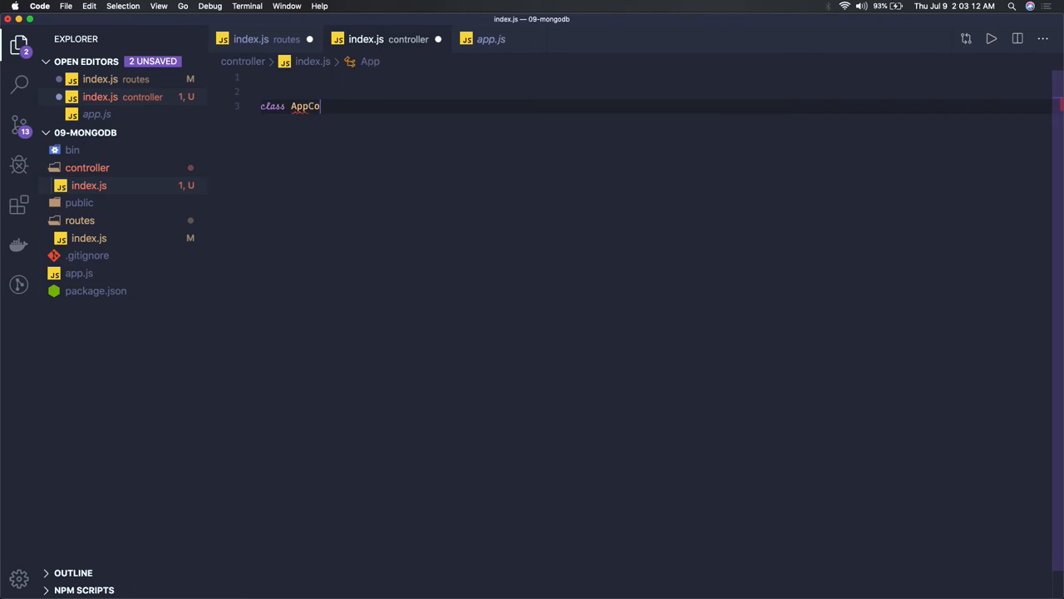
text(ntroller)
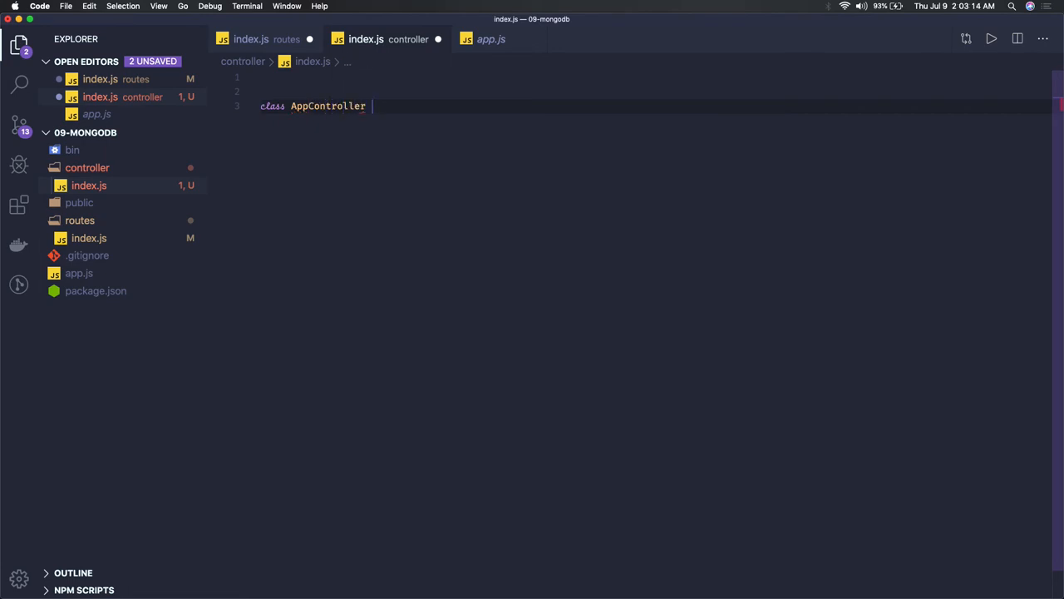
text({)
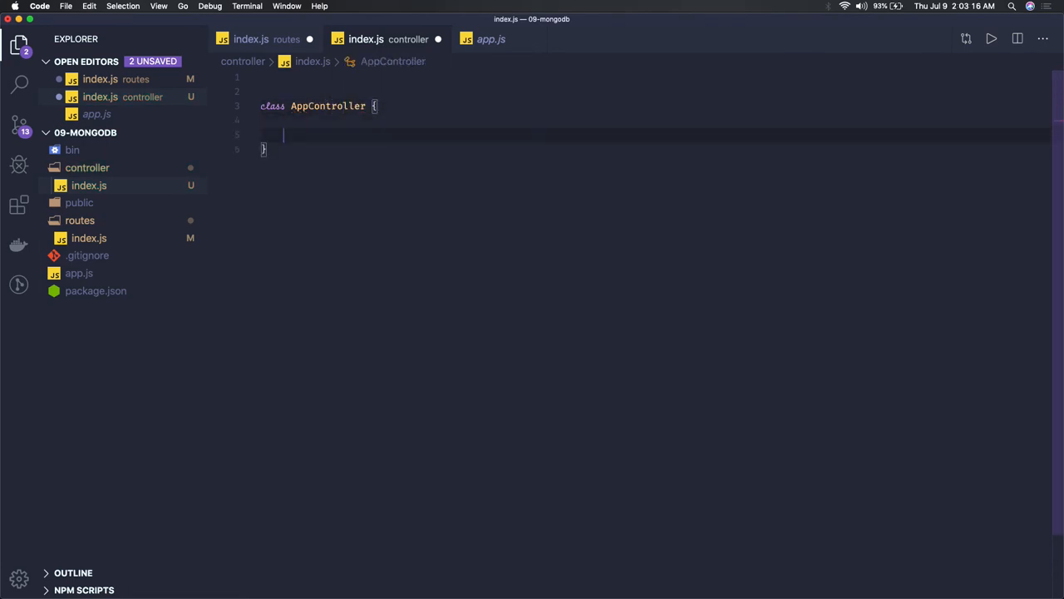
key(enter)
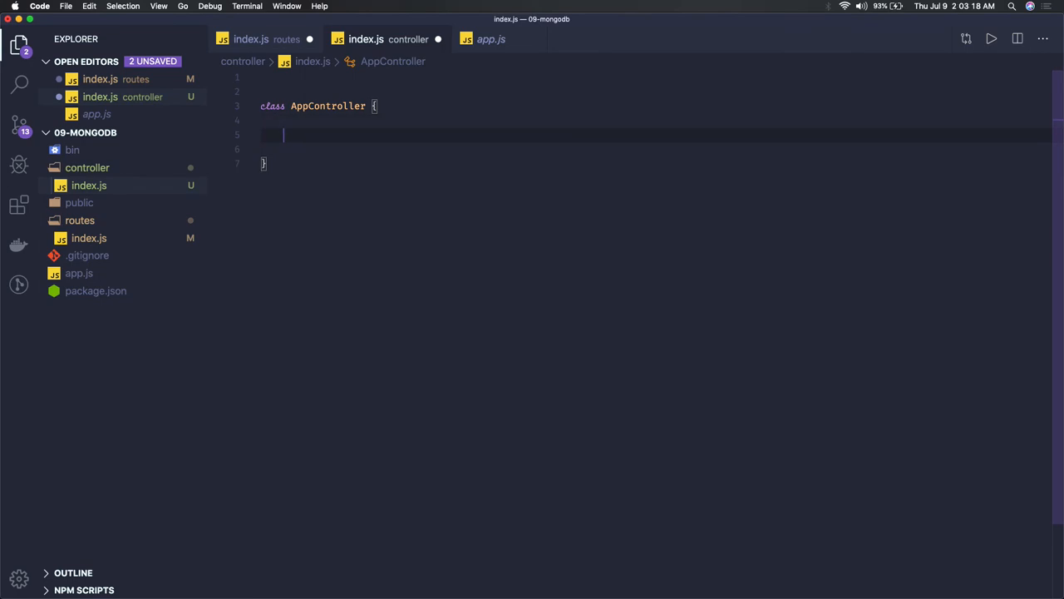
Write createData(req, res) returning res.status(200).json({}).
text(createData)
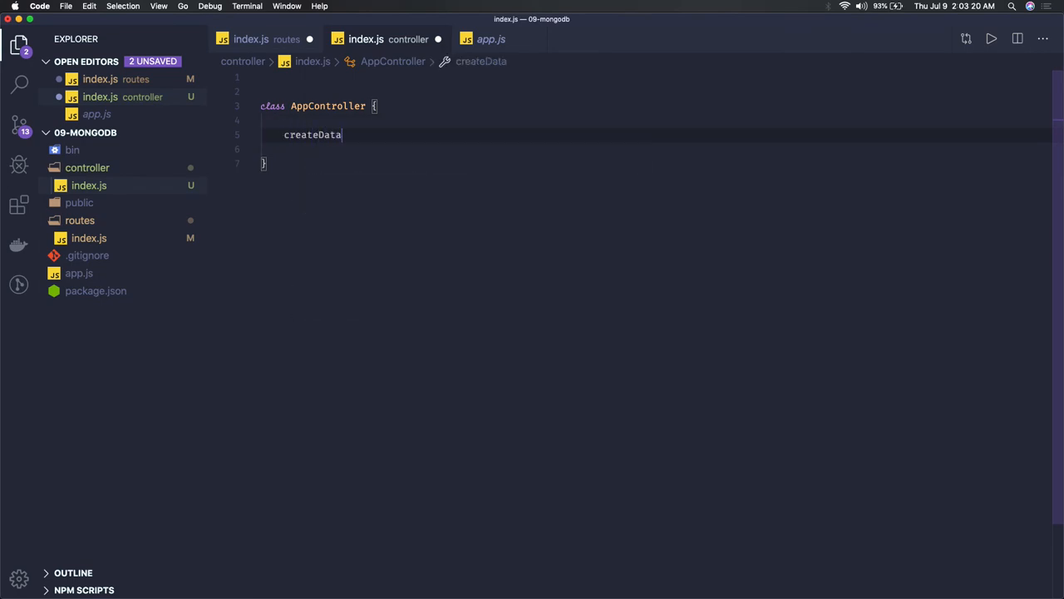
text(())
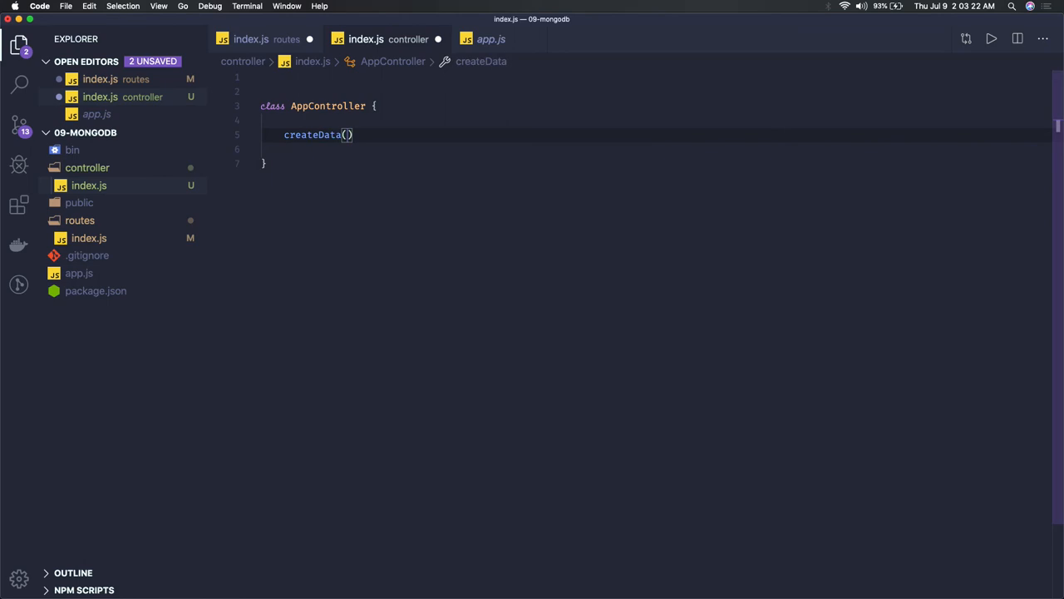
text(req, res)
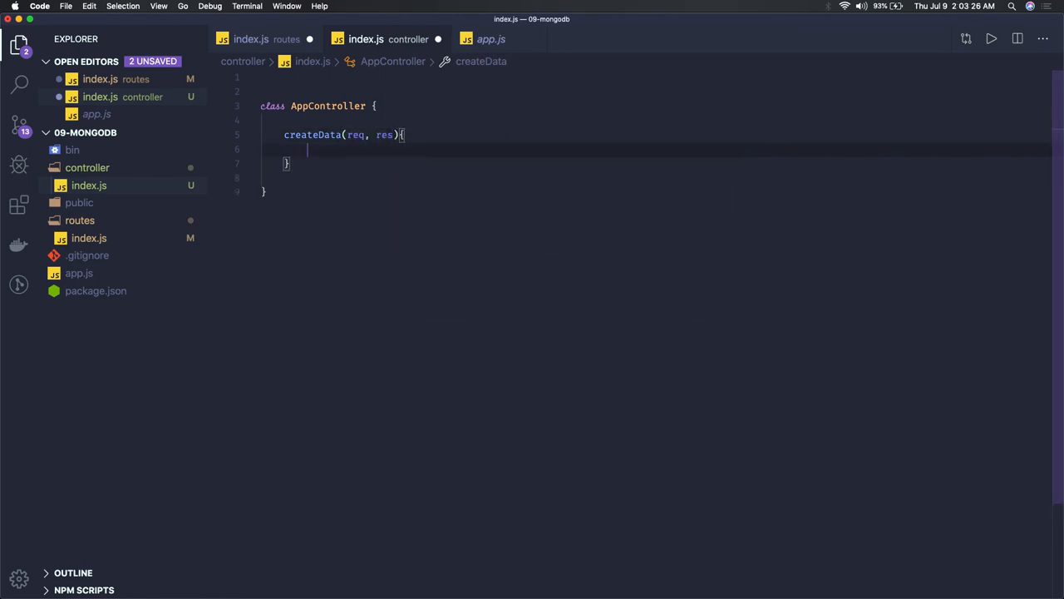
text(return)
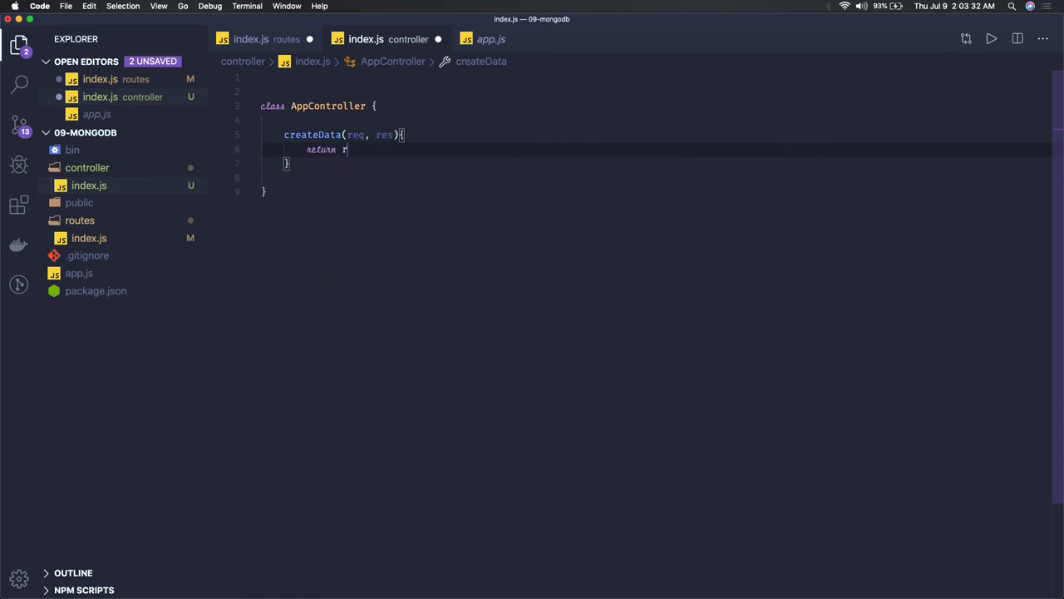
text(res.status)
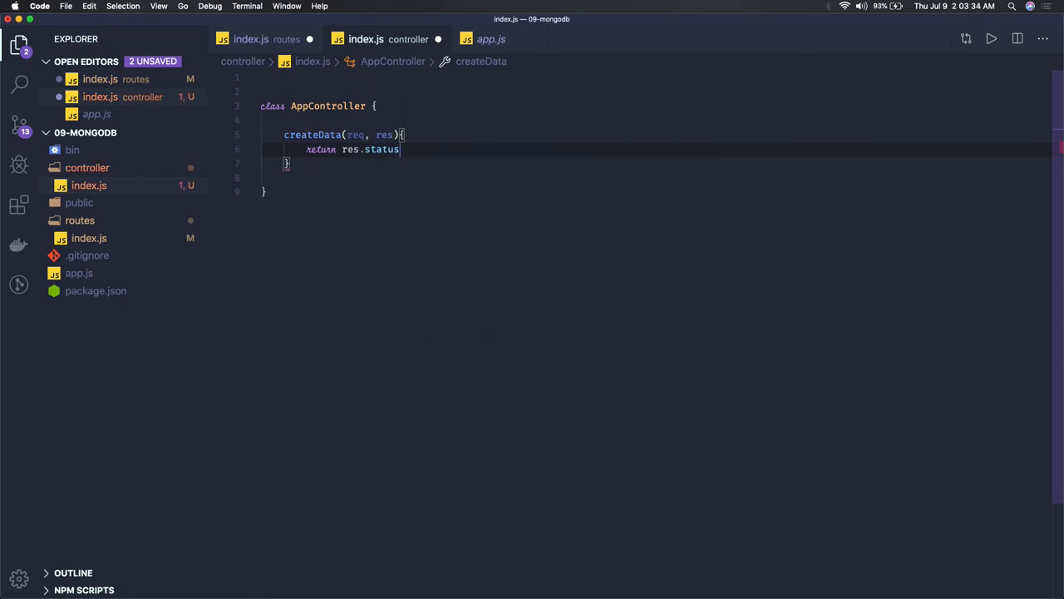
text(())
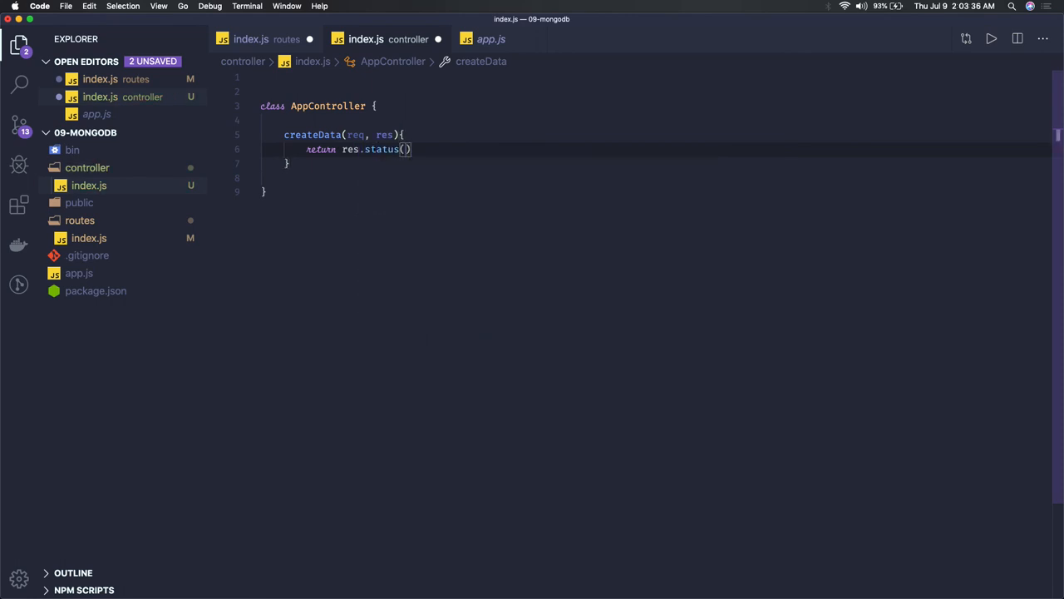
text(200)
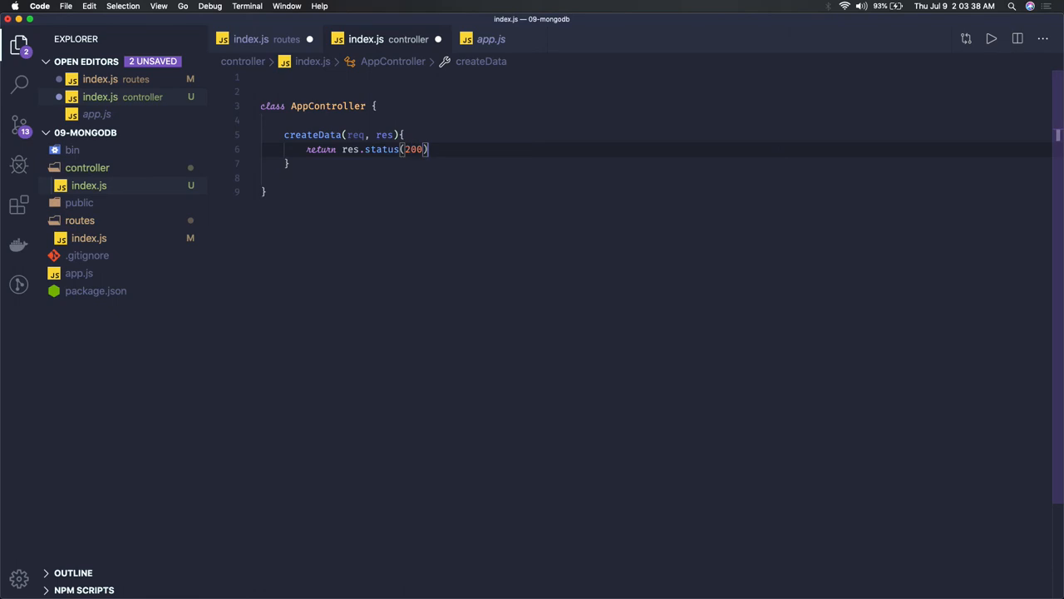
text(.json)
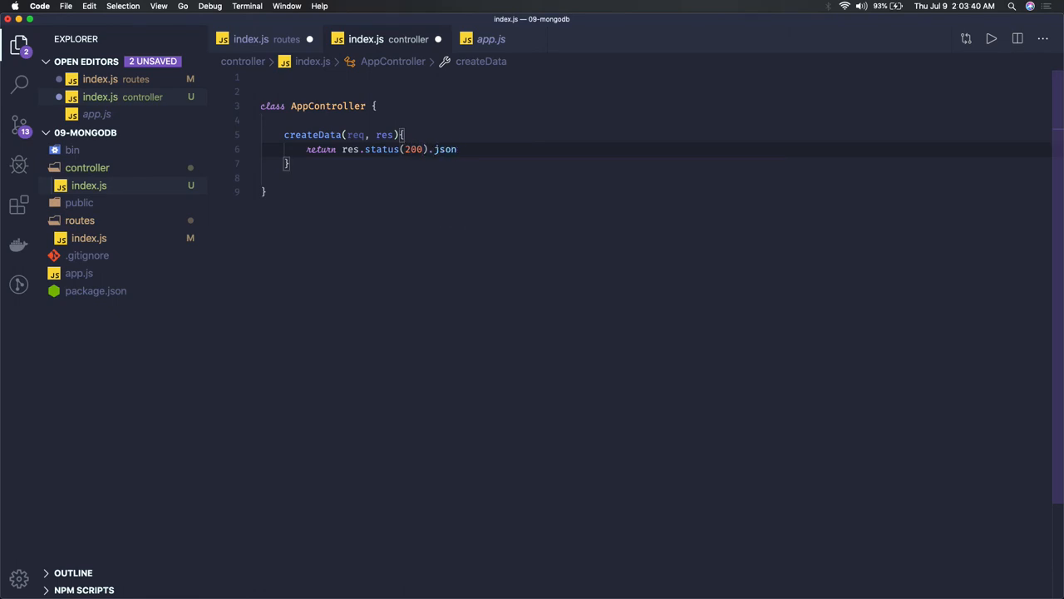
text(({}))
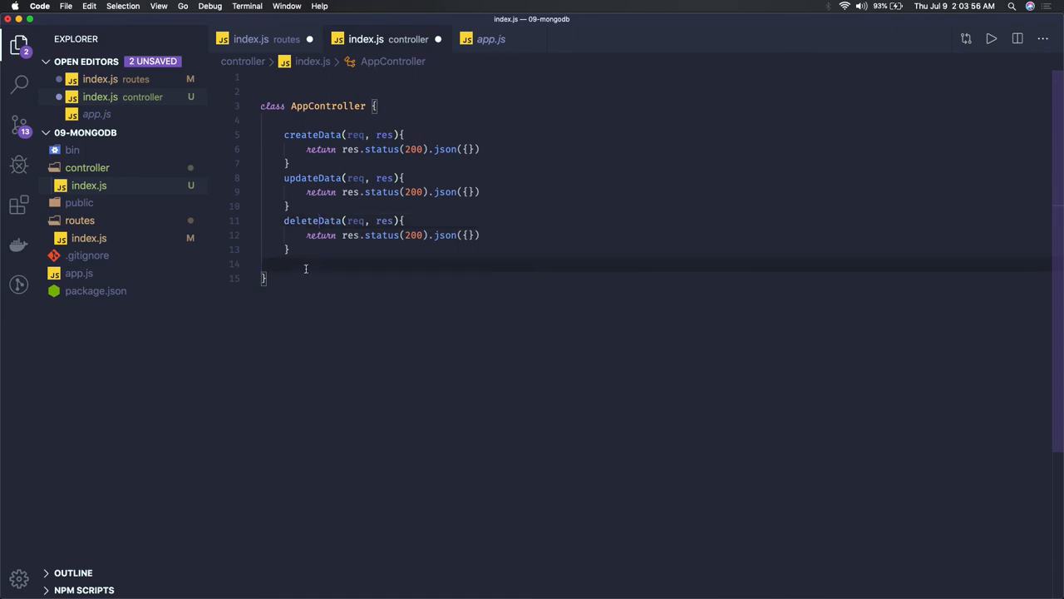
Add module.exports = AppController; below the class and save.
key(enter)
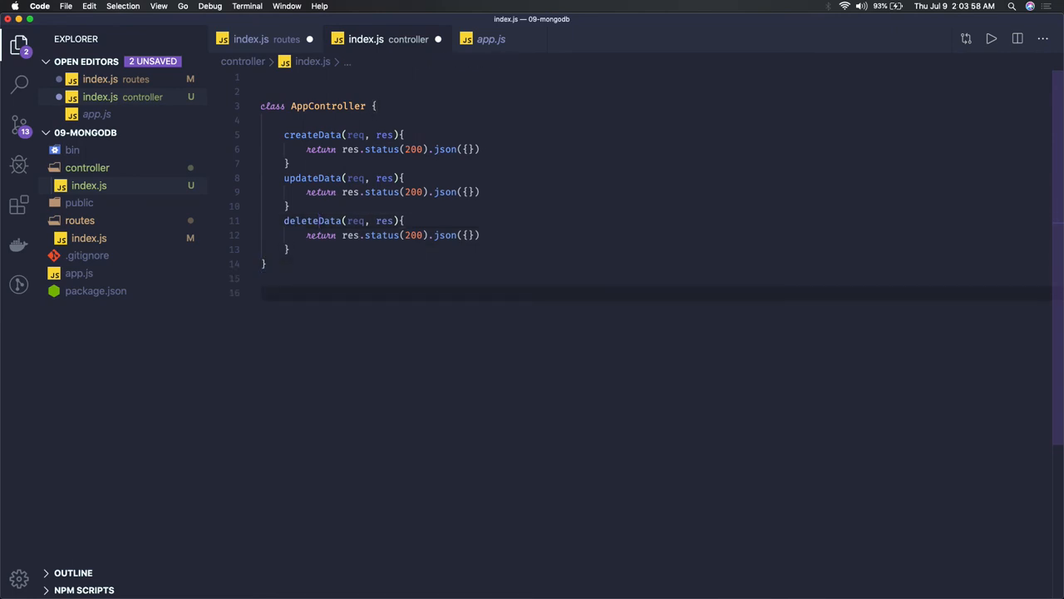
text(module.exports)
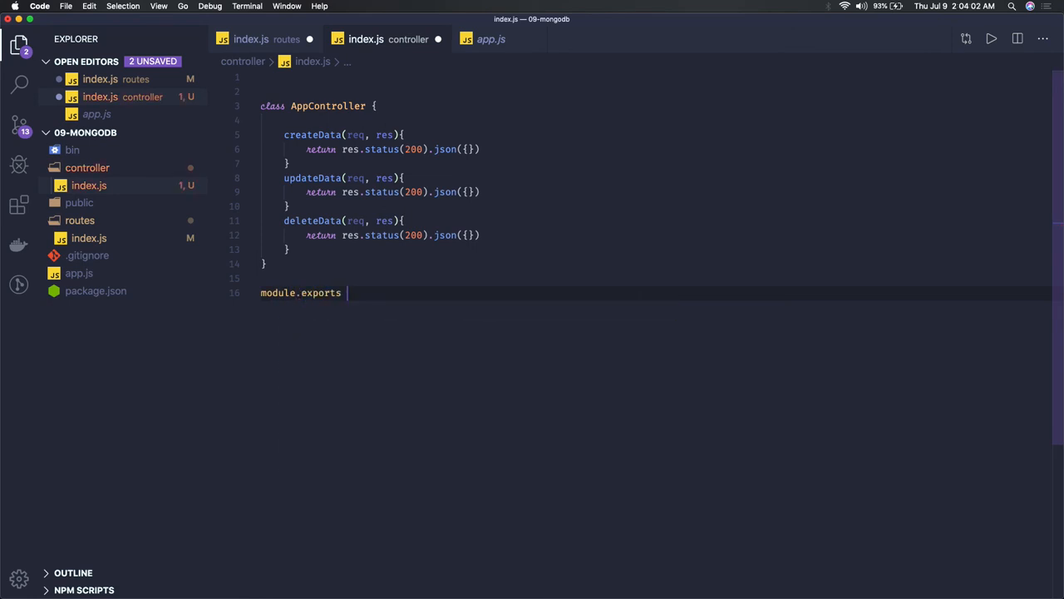
text(= AppController;)
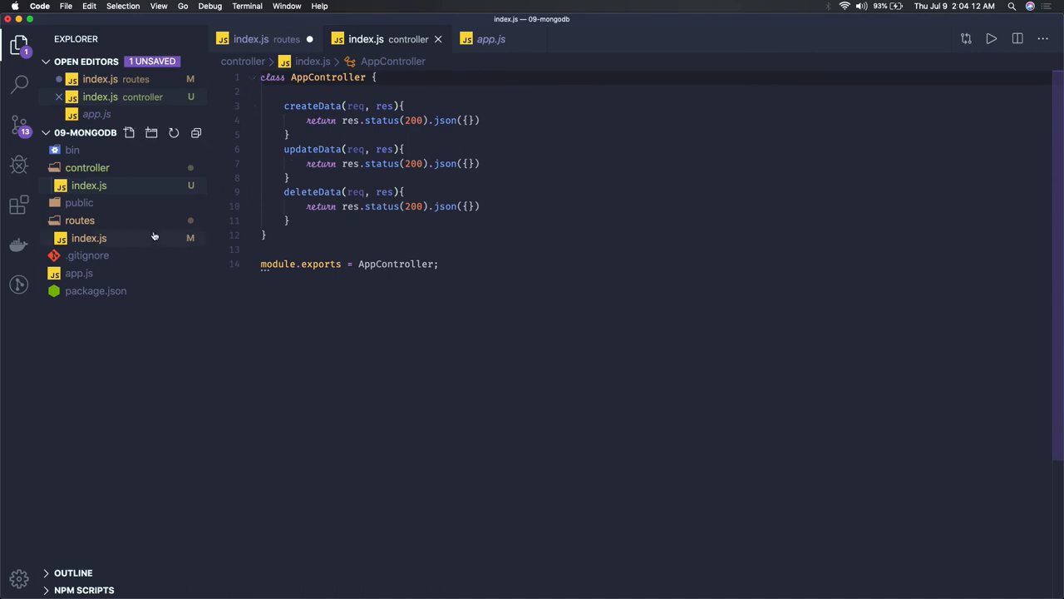
mouse_move(79, 202)
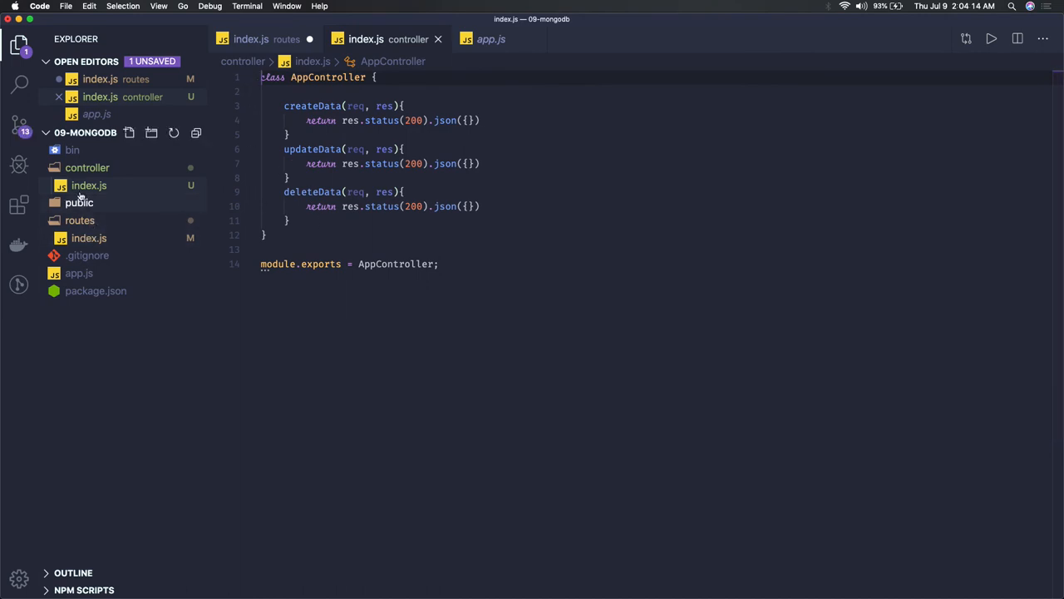
In routes/index.js, require AppController from '../controller/index'.
click(89, 238)
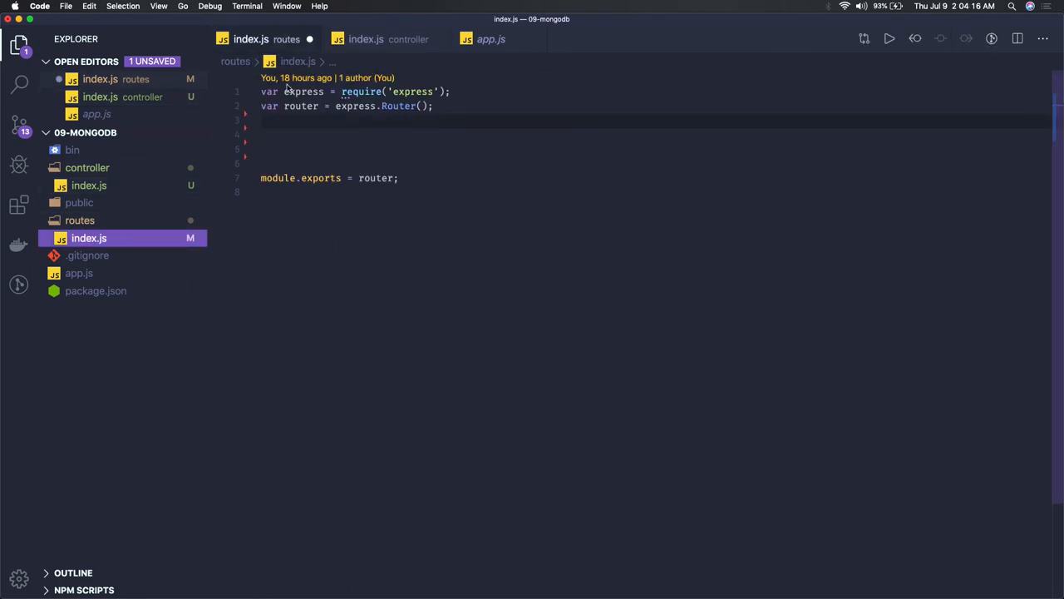
text(const ApC)
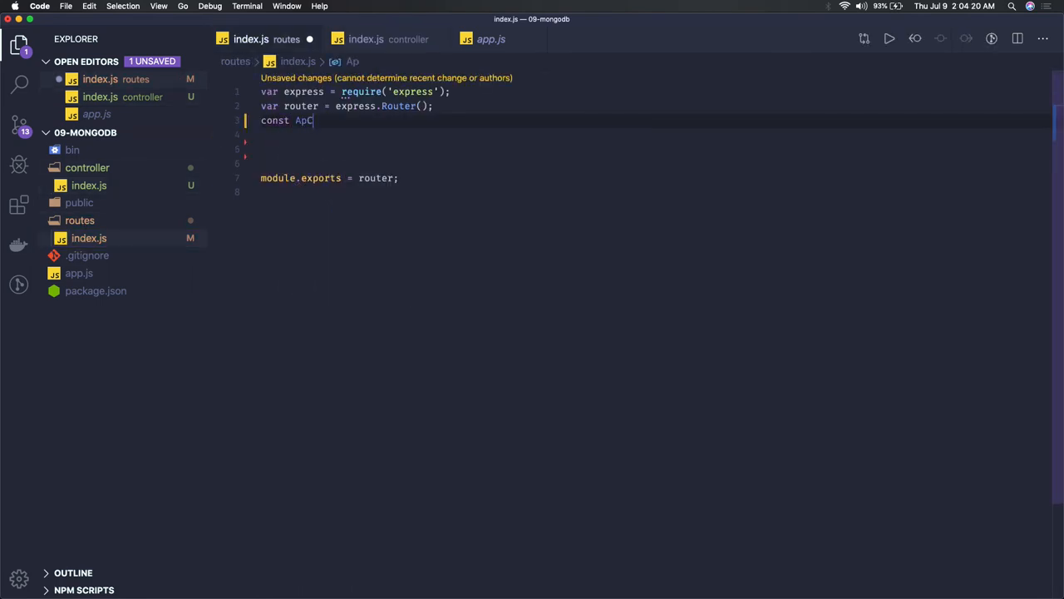
key(Backspace)
text(pCo)
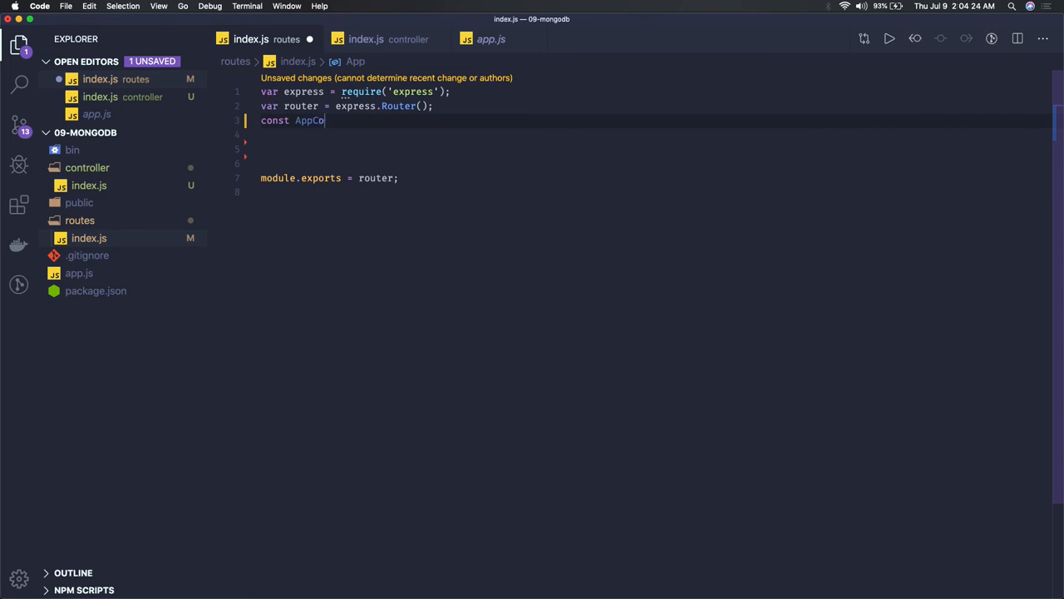
text(ntroller)
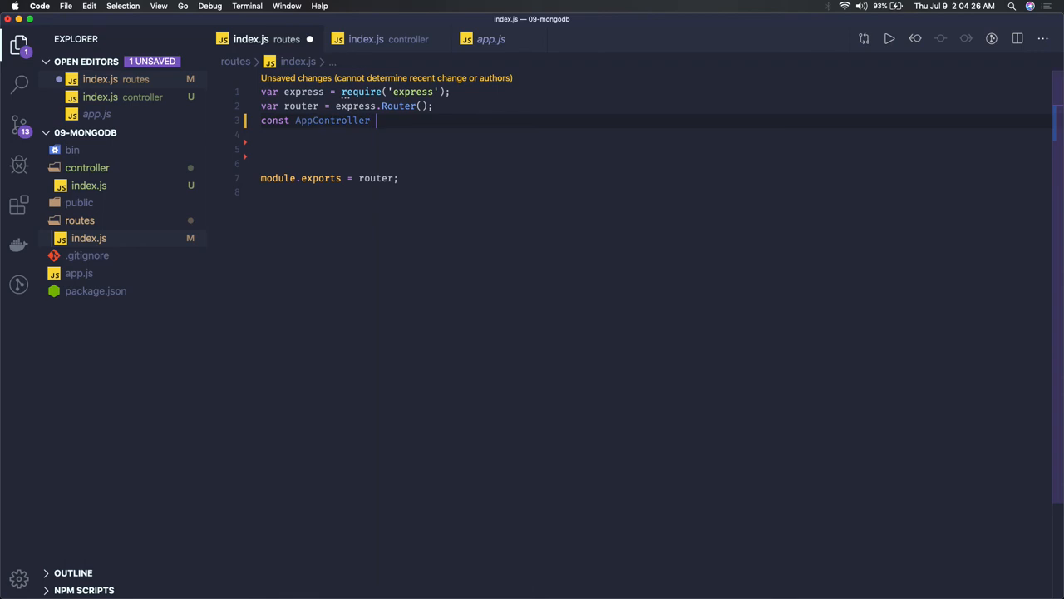
text(= require()
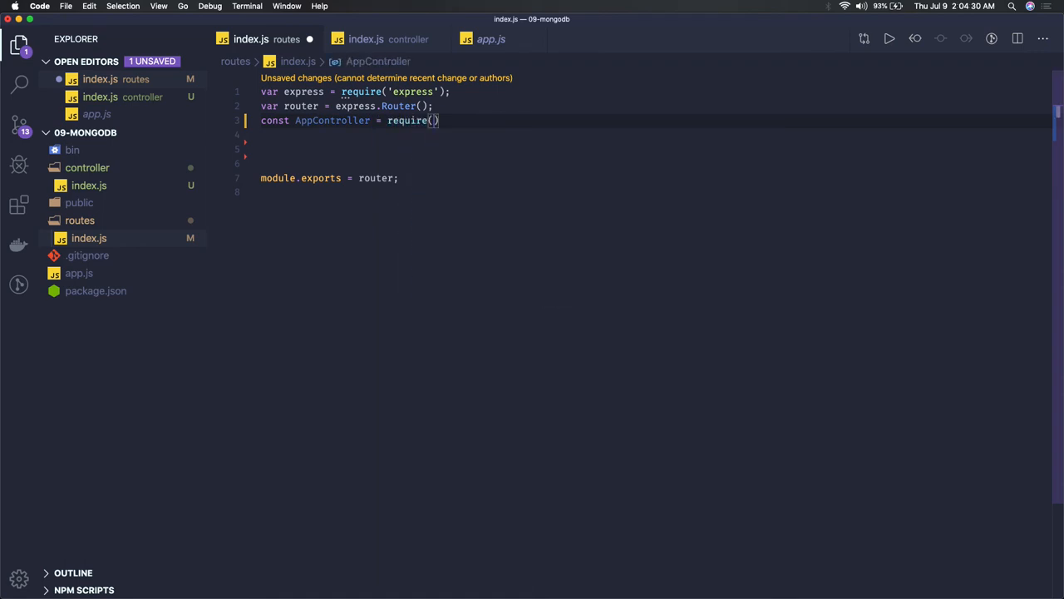
text('.')
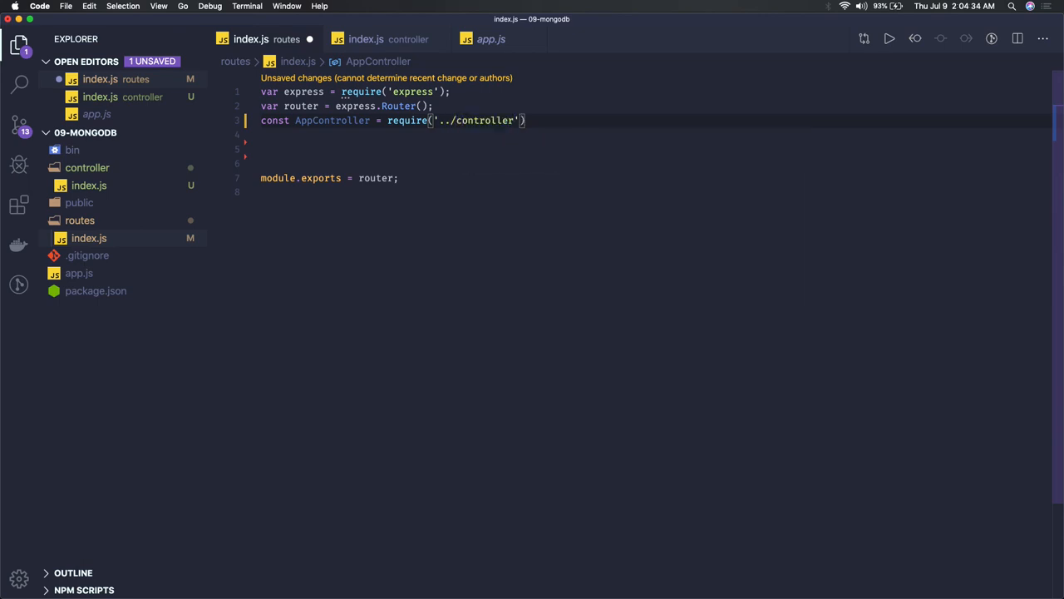
text(/index)
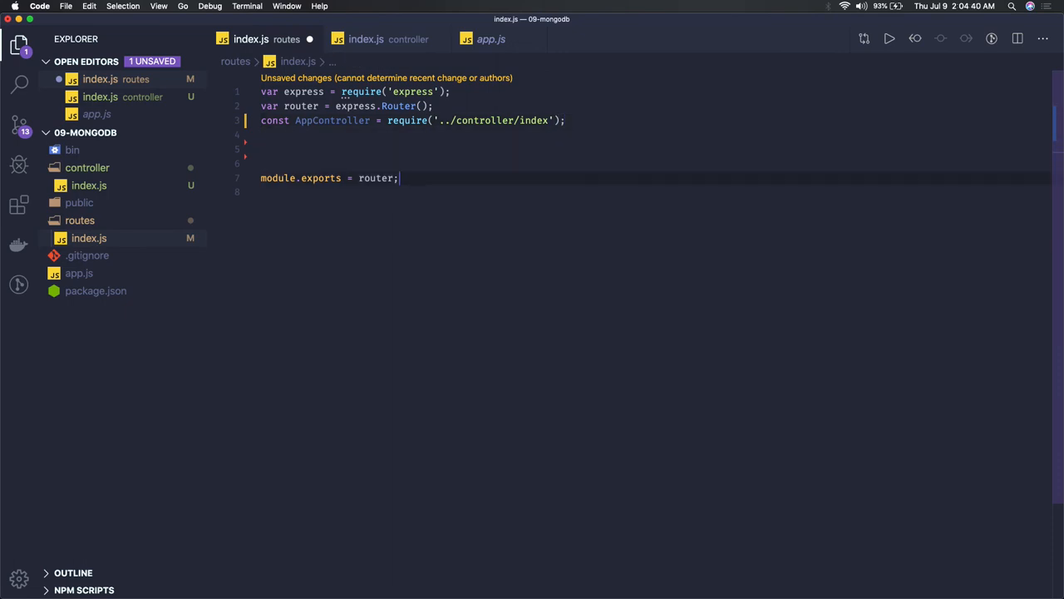
Add const controller = new AppController(); on a new line.
key(enter)
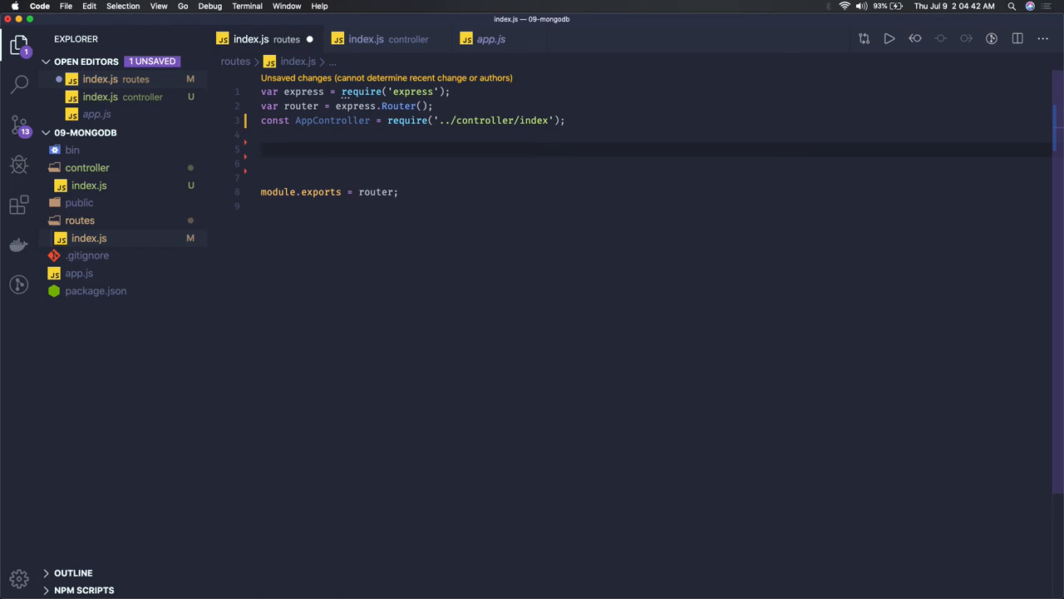
text(const)
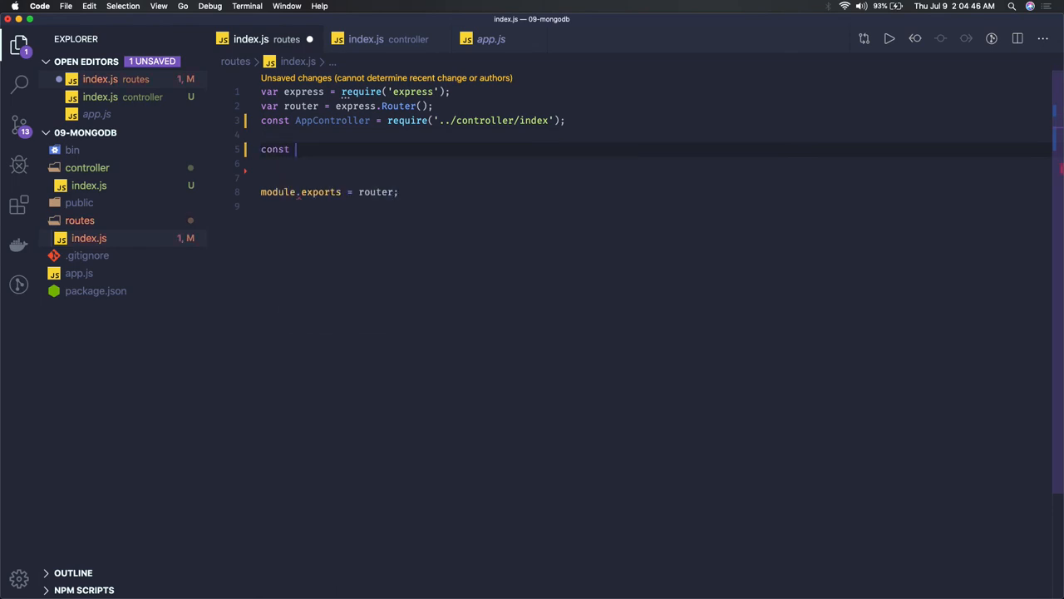
text(Controller)
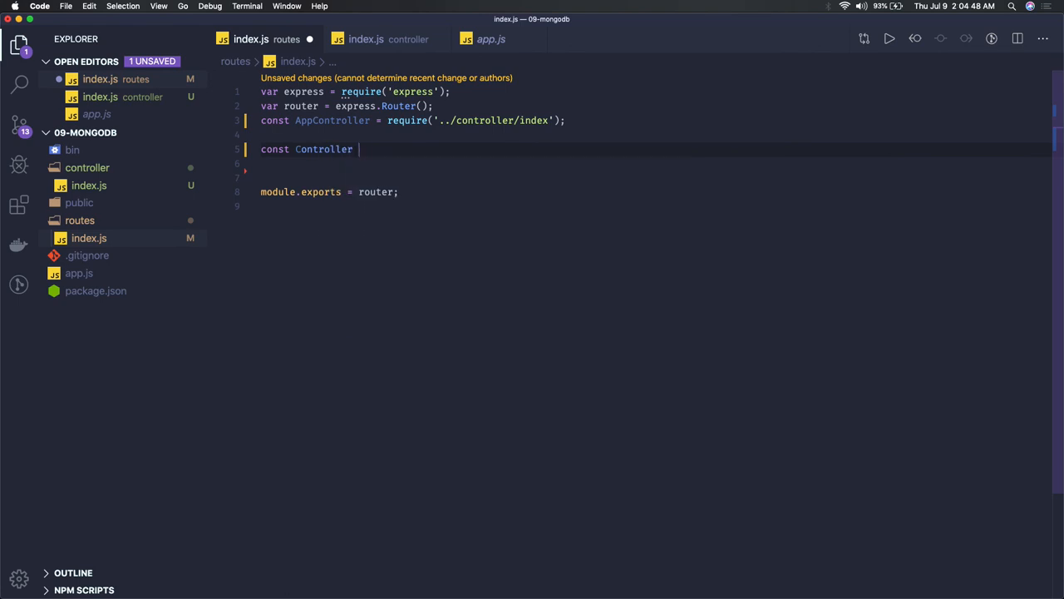
text(= new App)
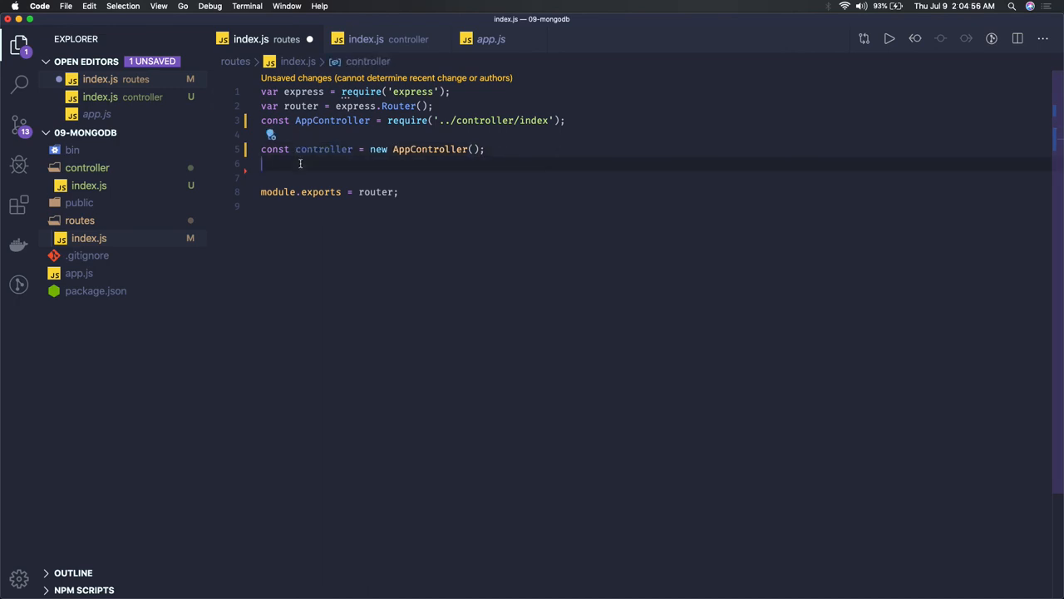
Add router.get('/user', (req, res) => controller.createData(req, res)) without a trailing semicolon.
text(router.get()
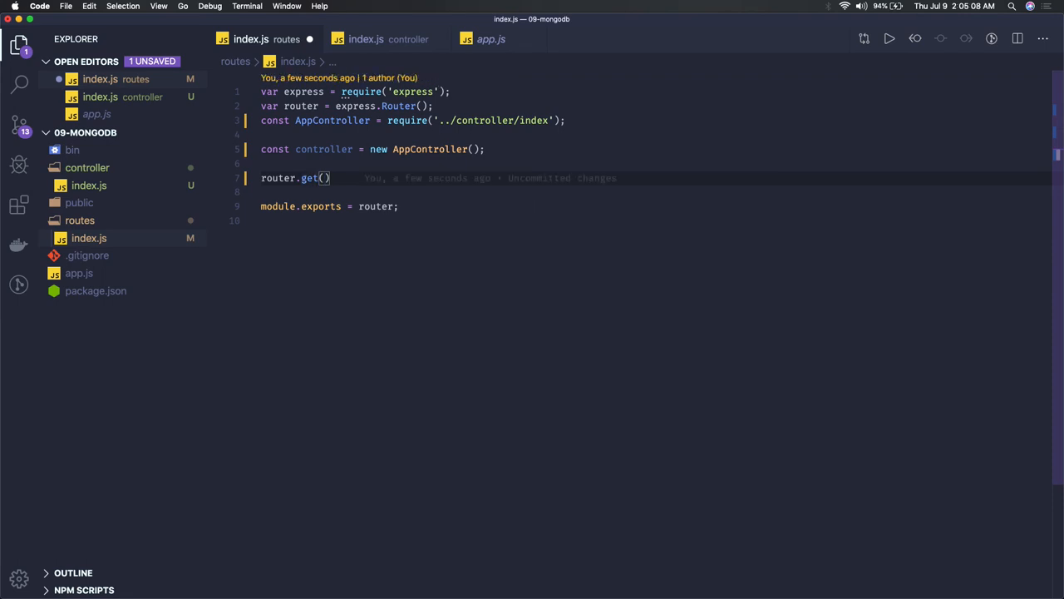
text('')
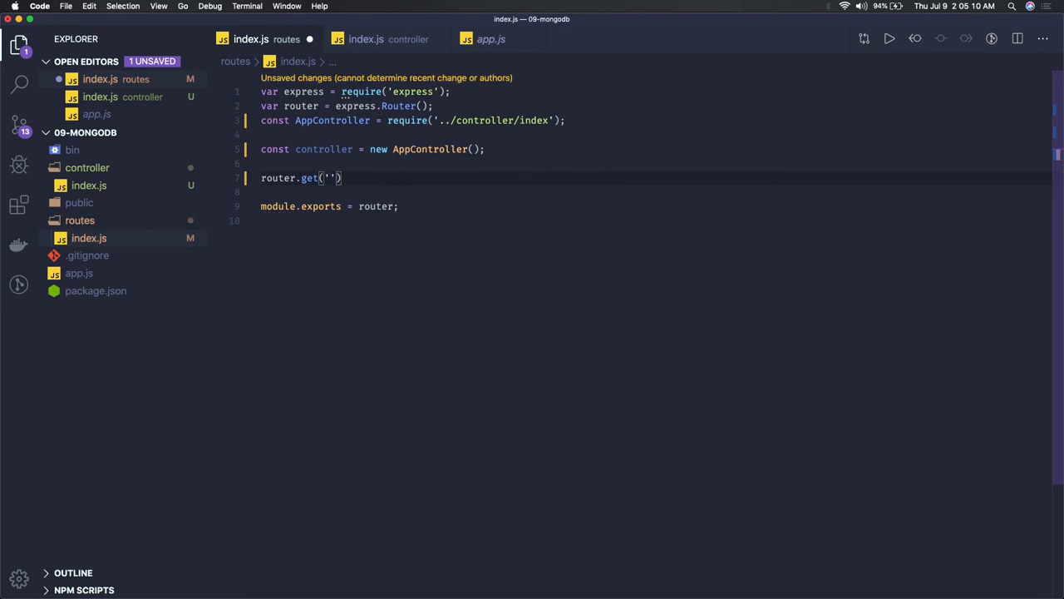
text(/api)
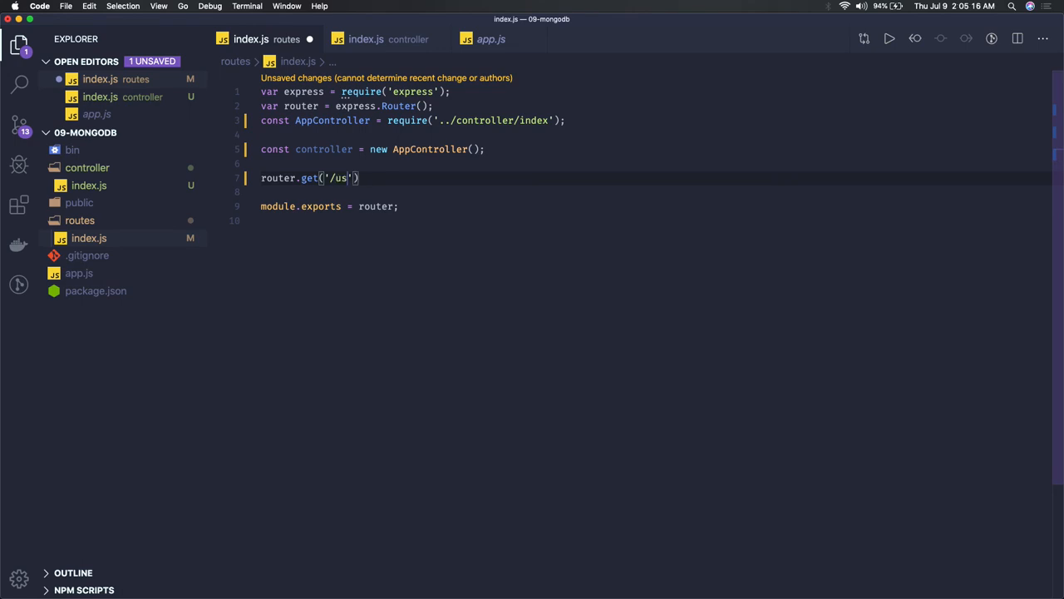
text(er',·)
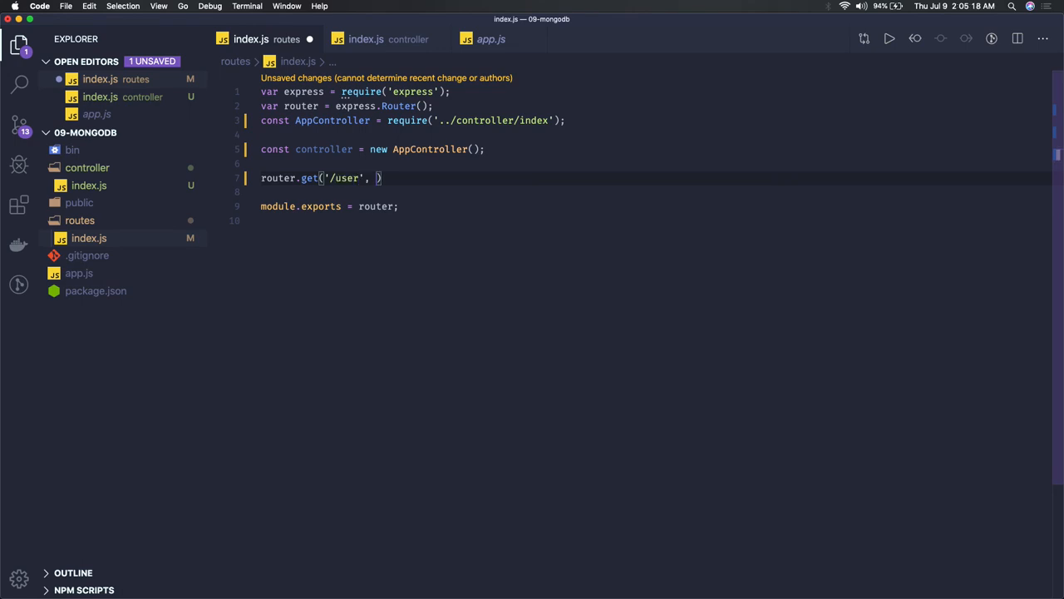
text(())
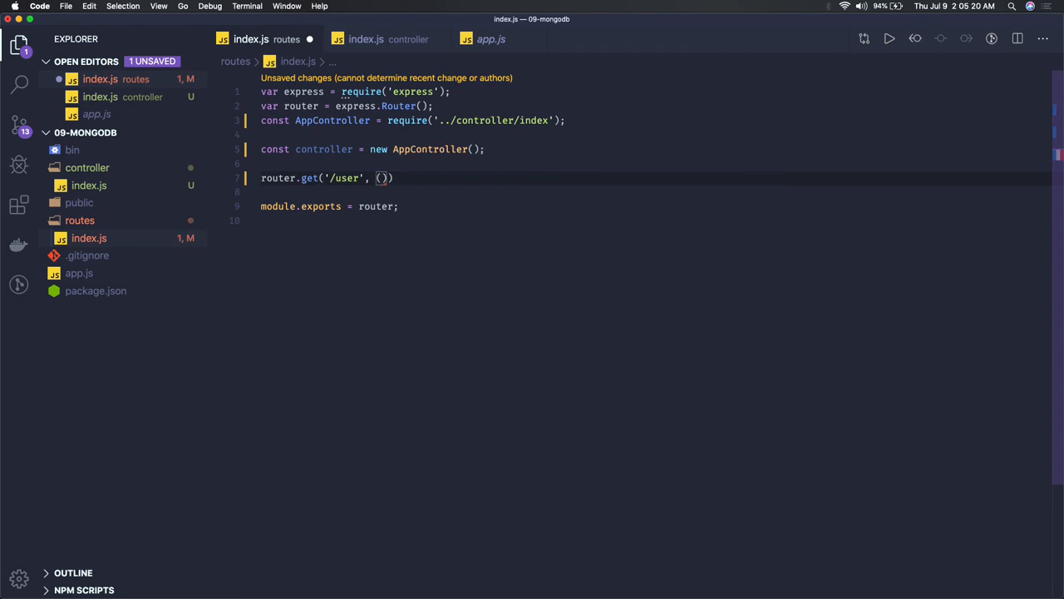
text(req, res)
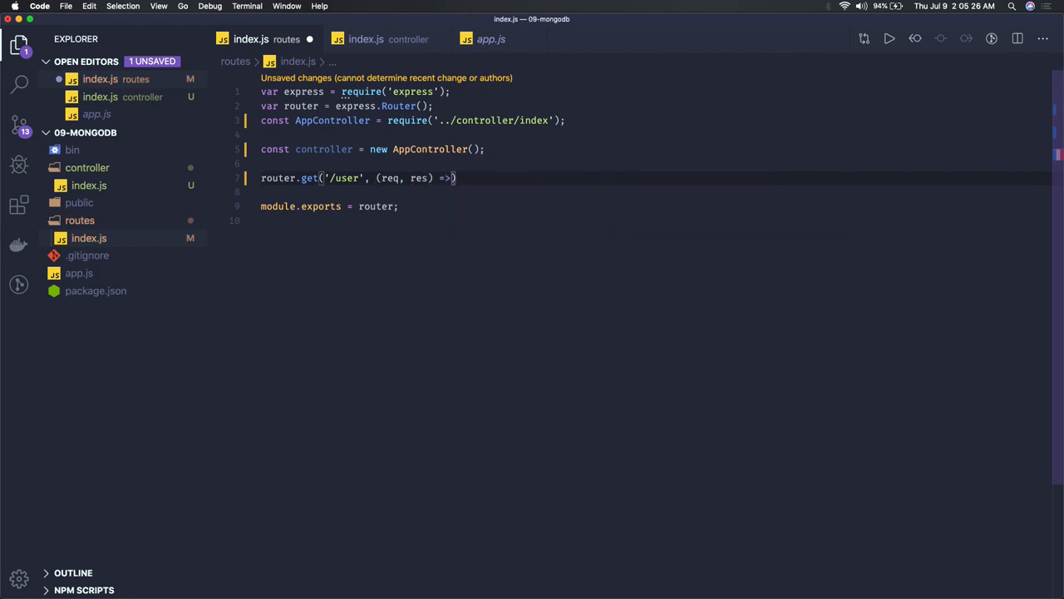
text({)
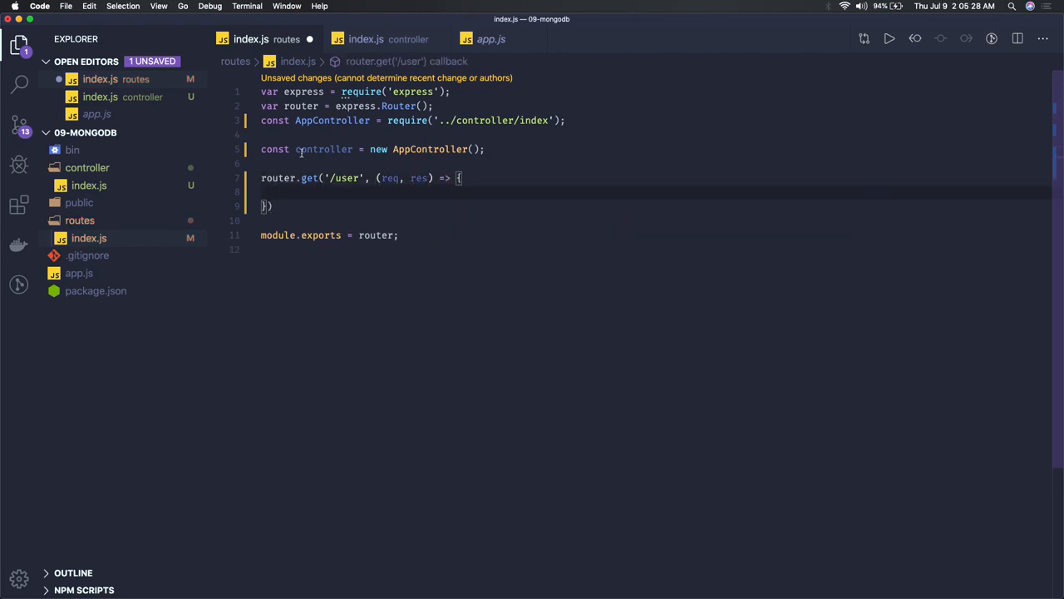
text(c)
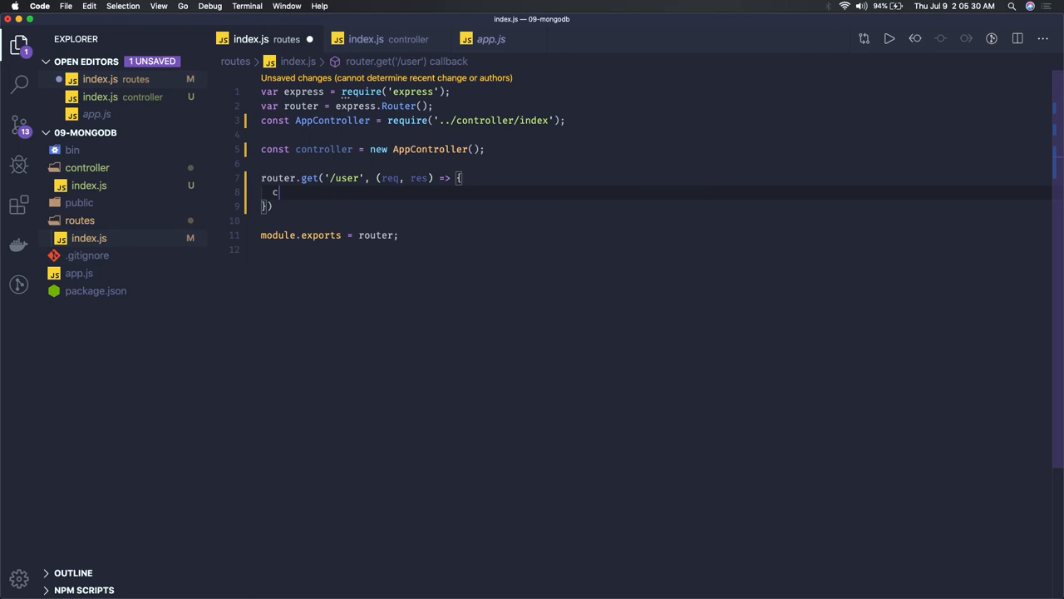
text(ontroller.createData(req,)
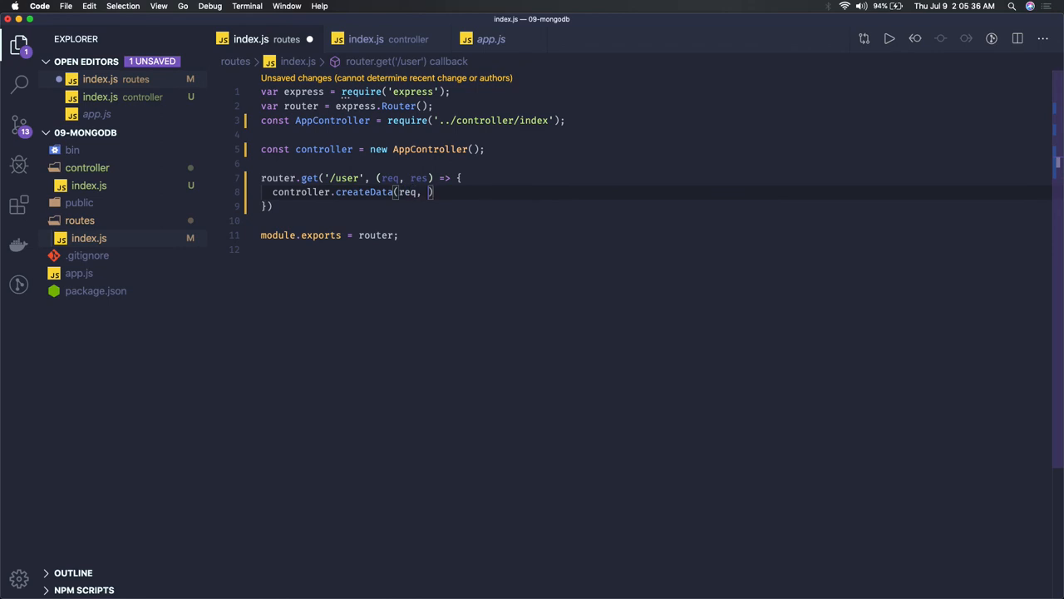
text(res);))
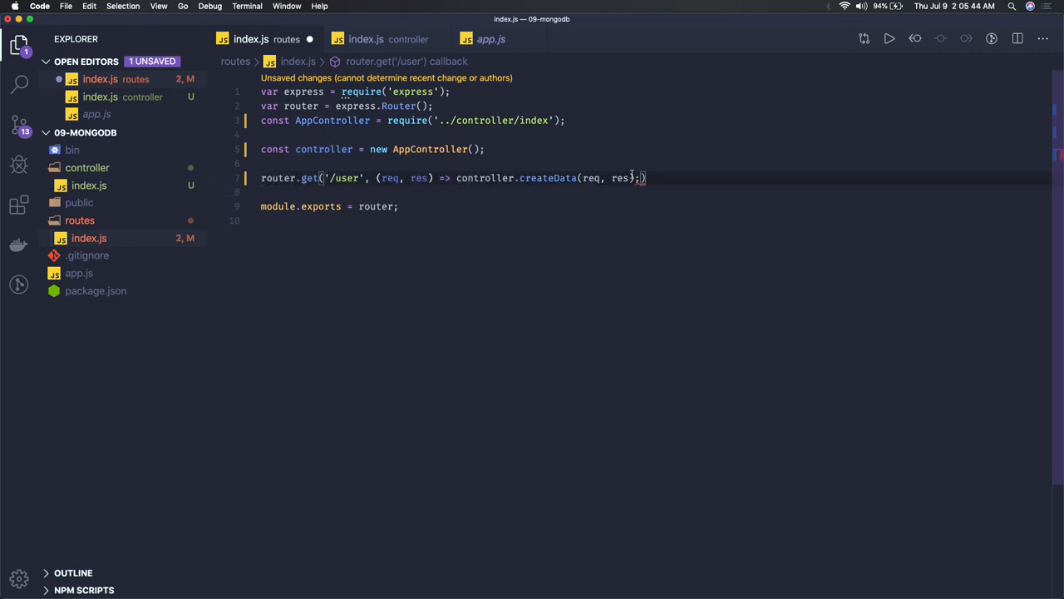
key(Backspace)
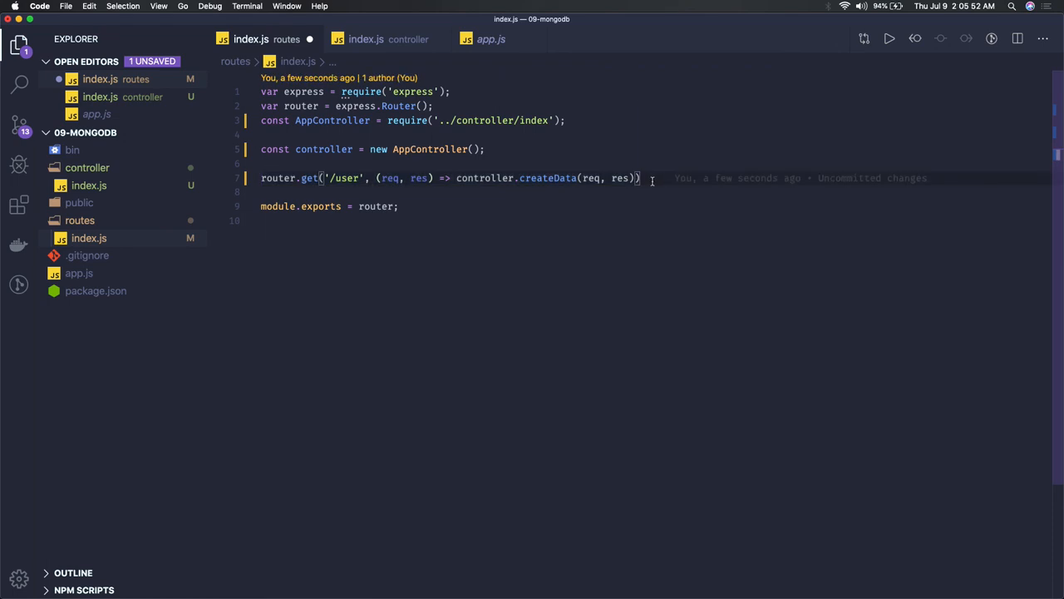
Rename the controller's misspelled method to getData and return to routes/index.js.
click(553, 178)
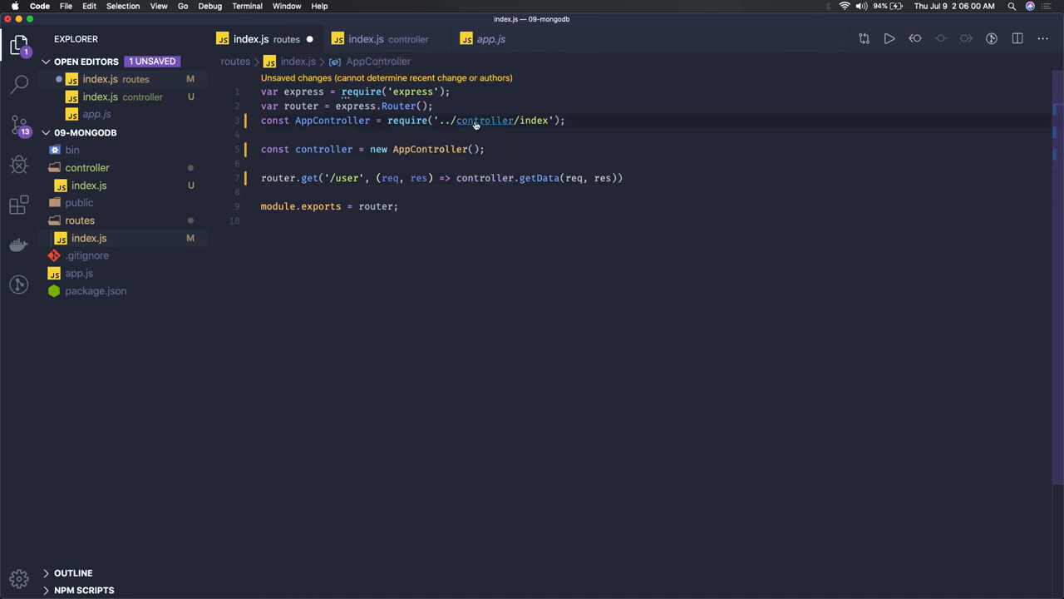
click(365, 39)
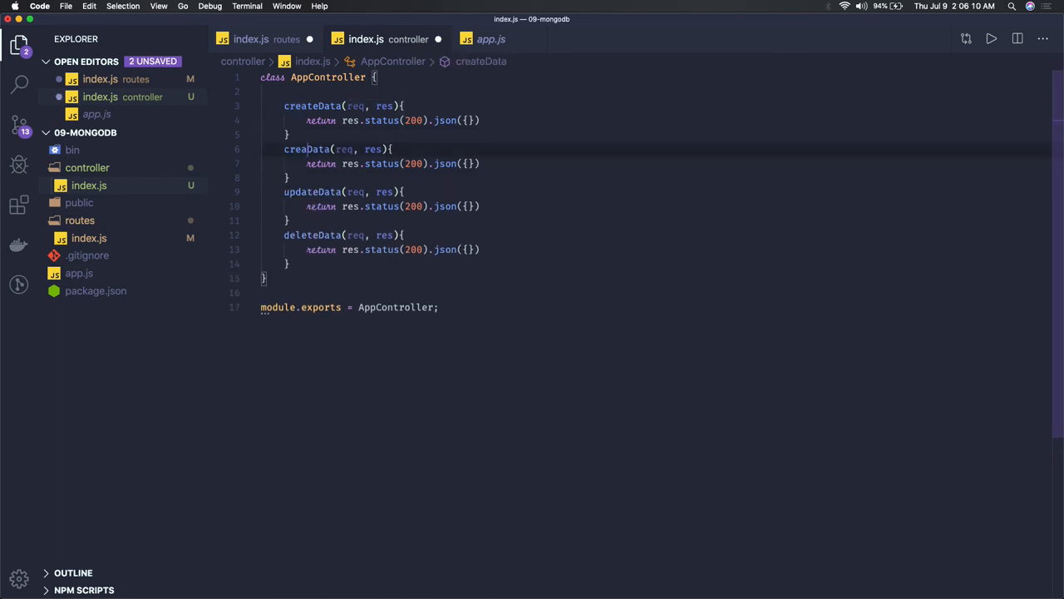
text(getData)
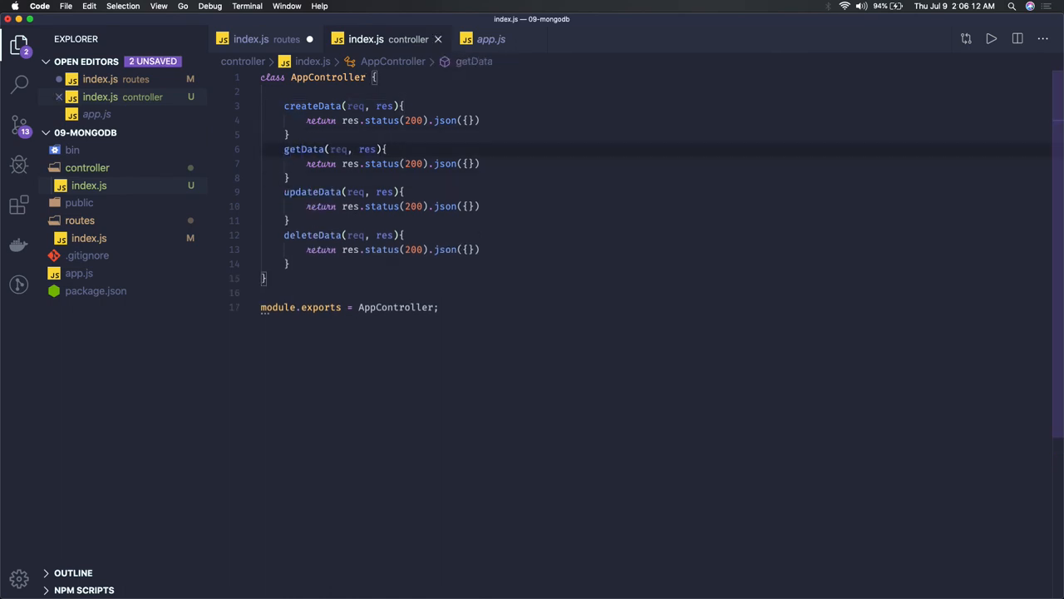
click(266, 39)
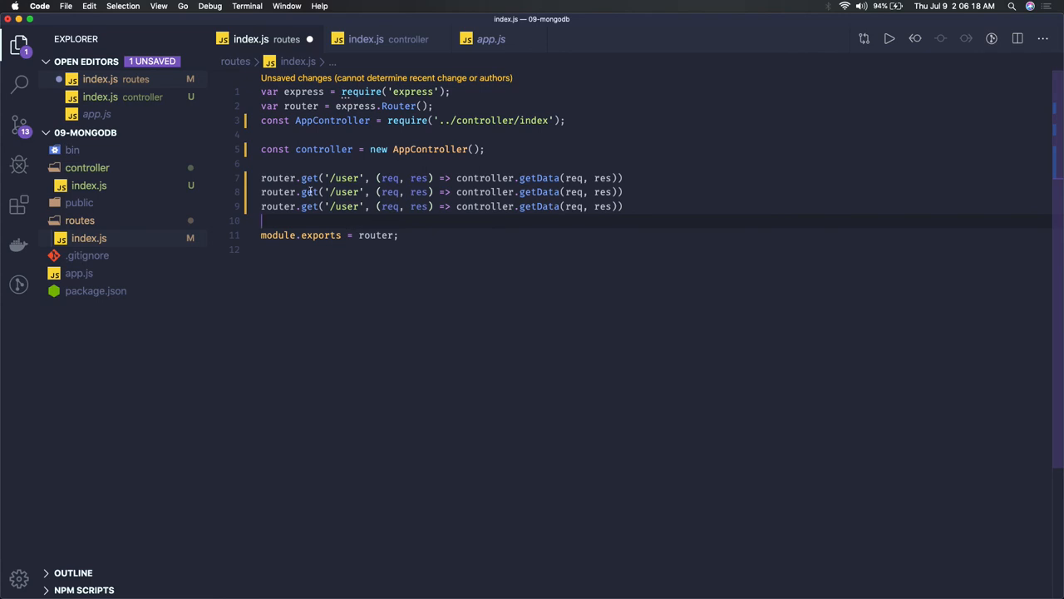
Make the second /user route POST with createData and the third PUT with updateData.
text(post)
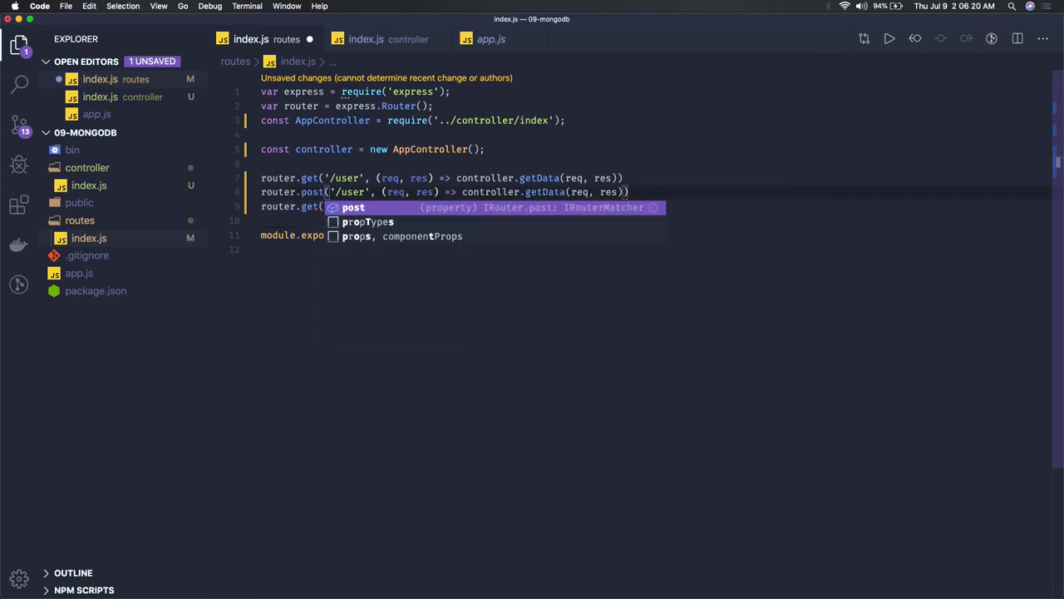
text(p)
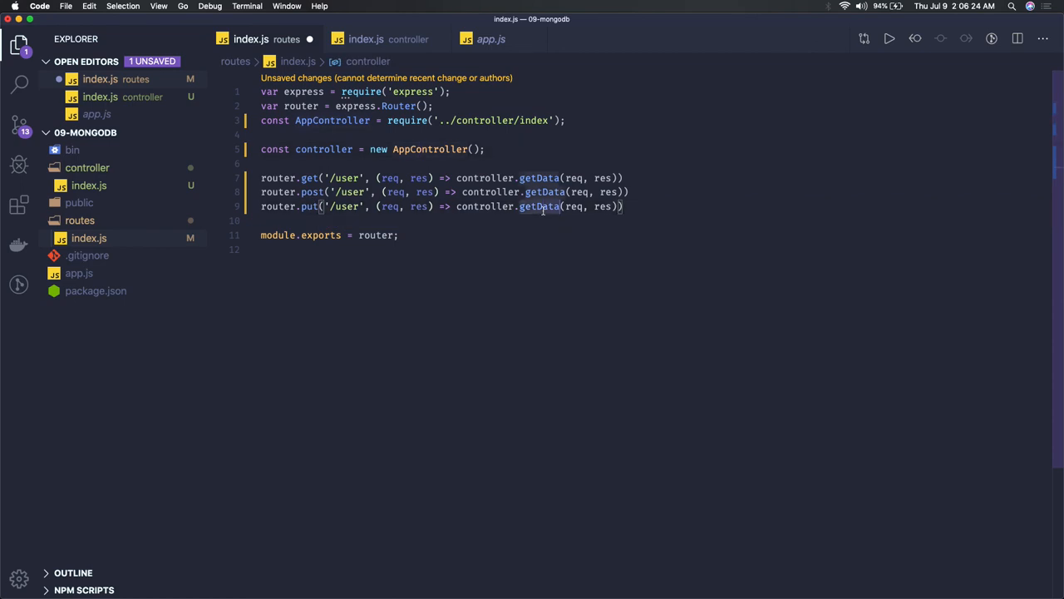
text(updateData)
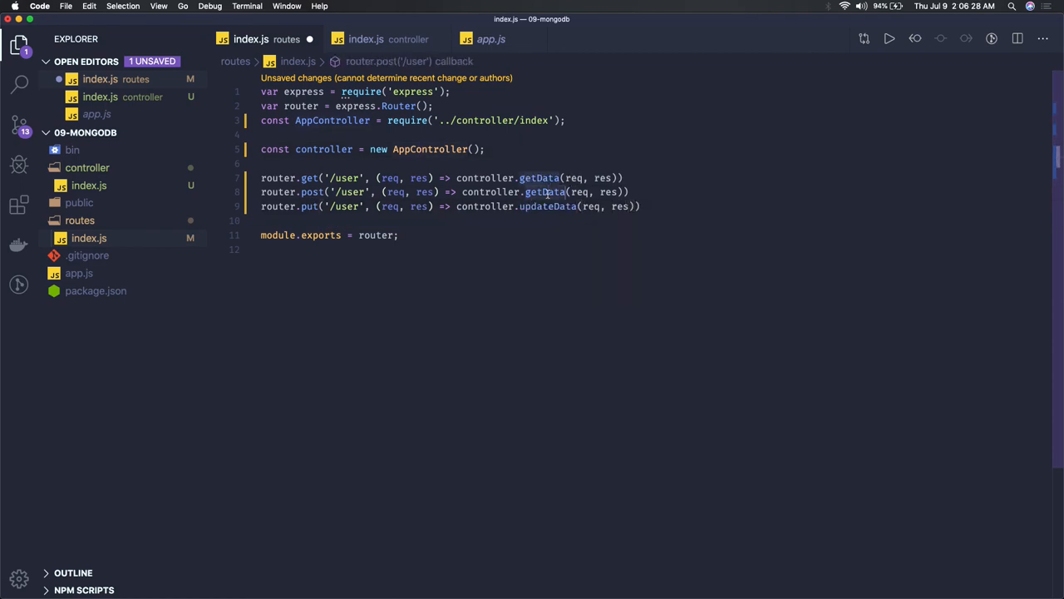
text(createData)
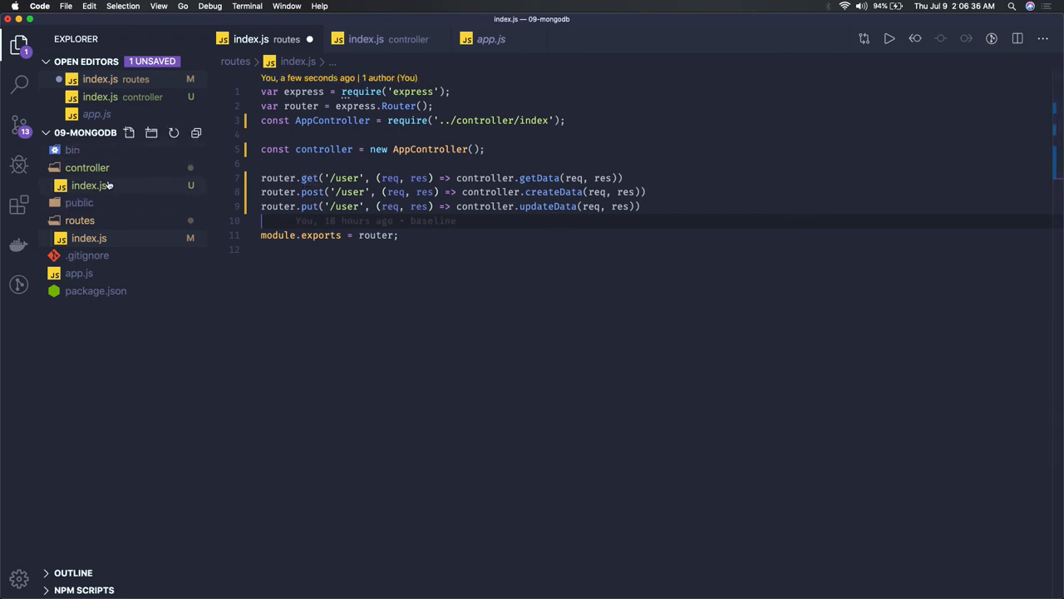
Create a models folder and add a blank line inside createData.
click(366, 39)
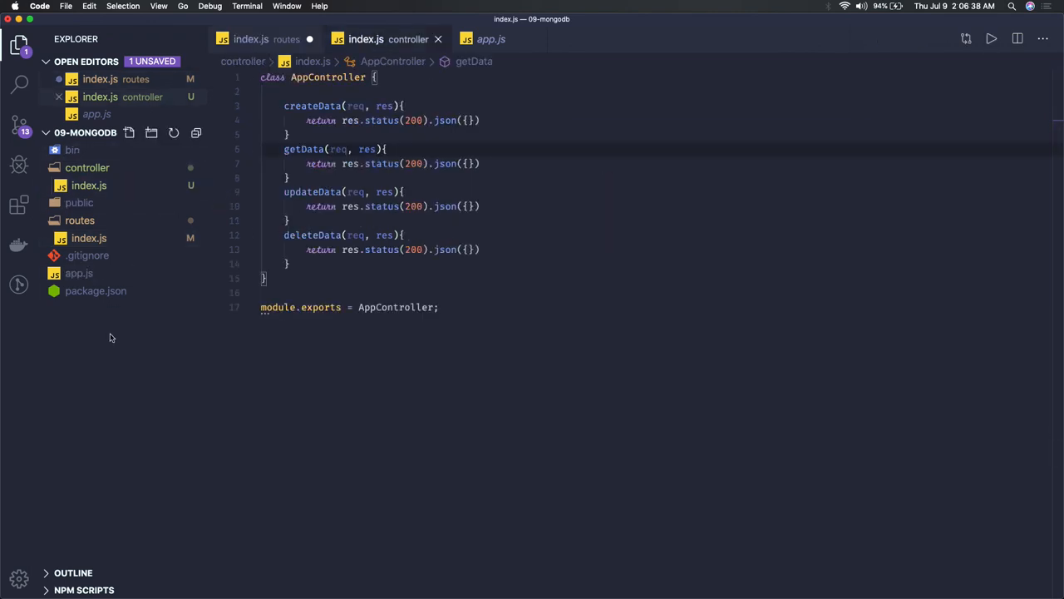
right_click(110, 338)
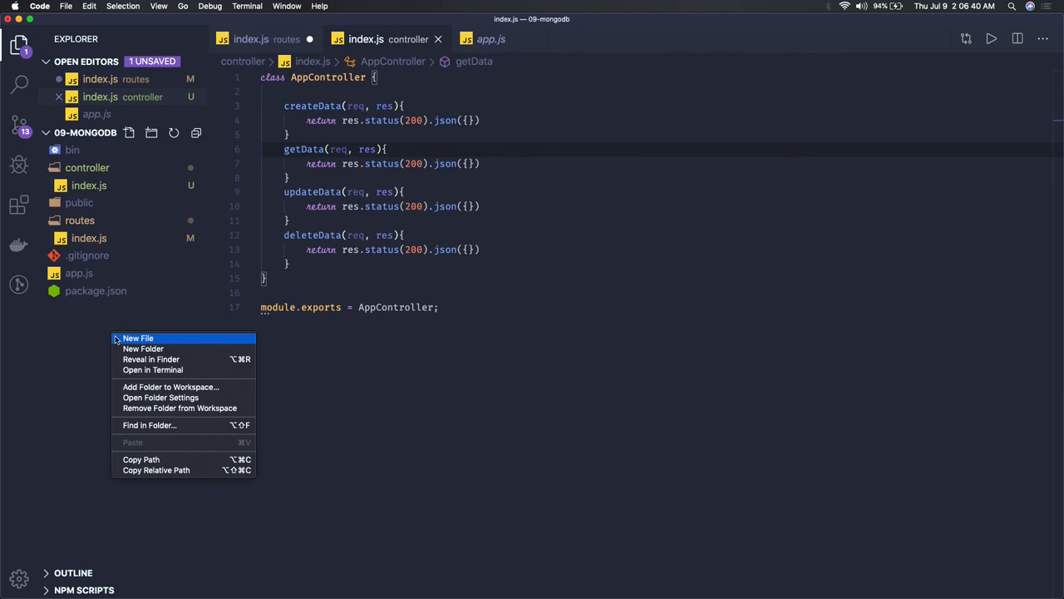
mouse_move(143, 348)
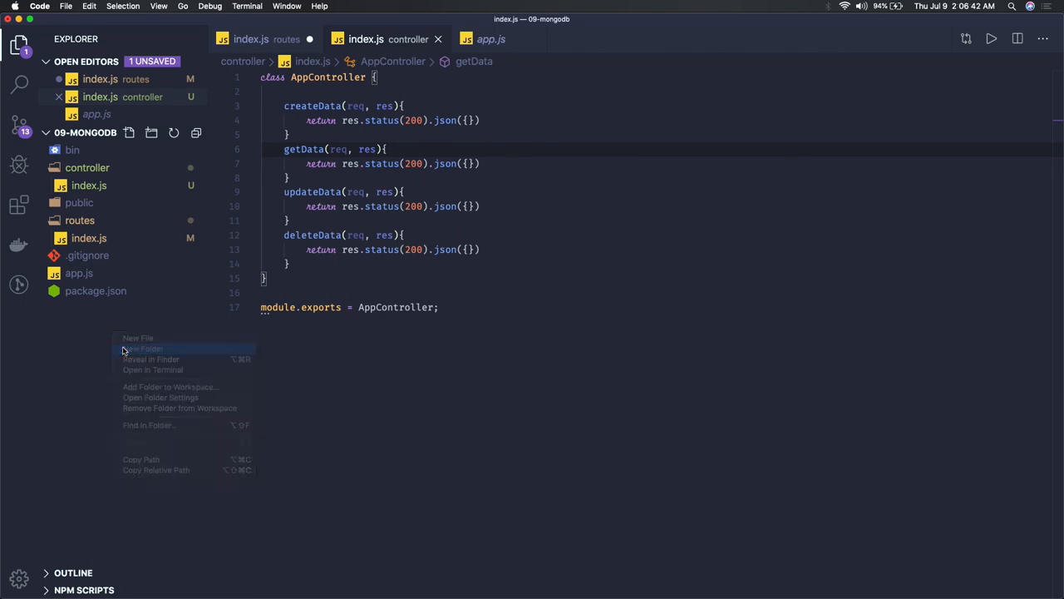
click(143, 348)
text(models)
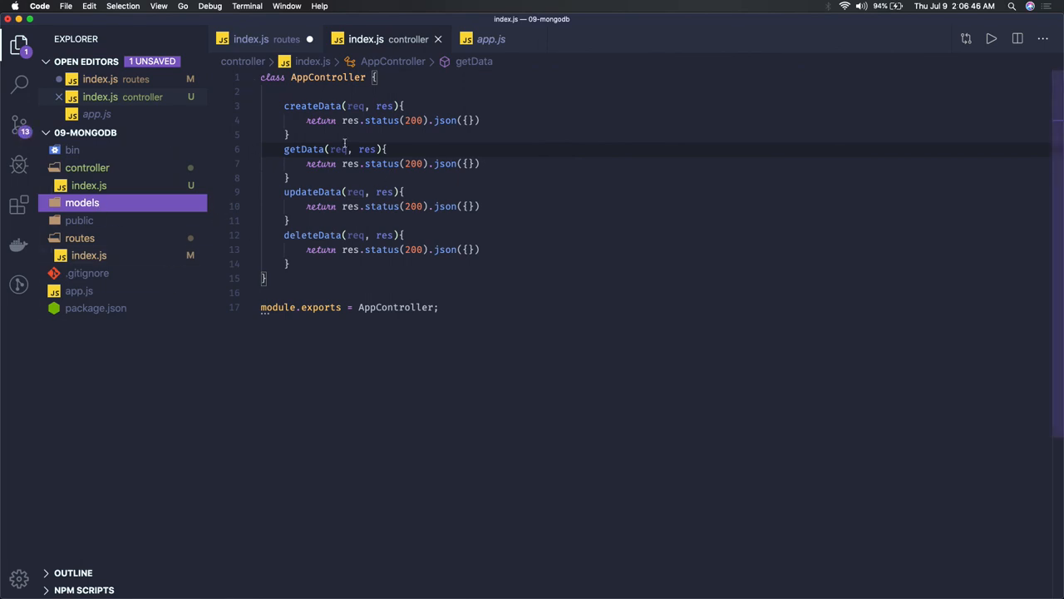
key(Enter)
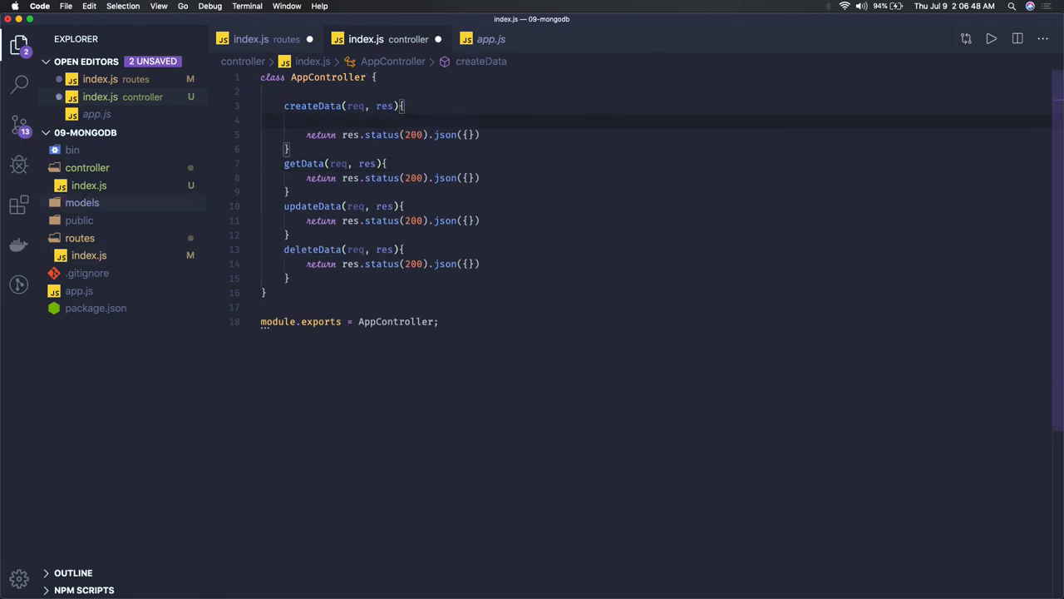
Add comments // db.model.save(id) in createData and // db.model.findOne(id) in getData.
text(// db.model.find)
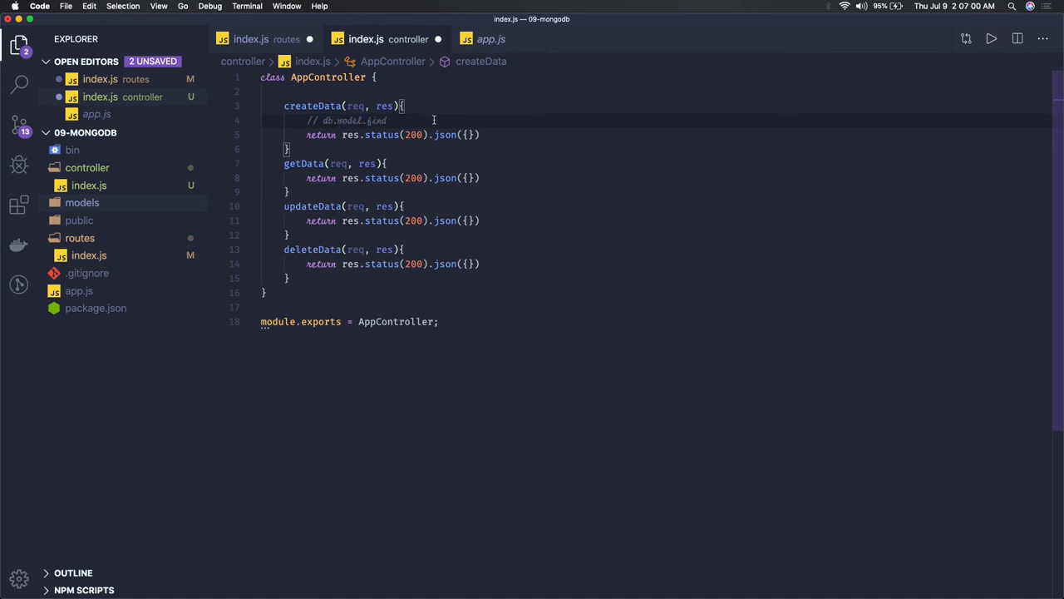
text((id)
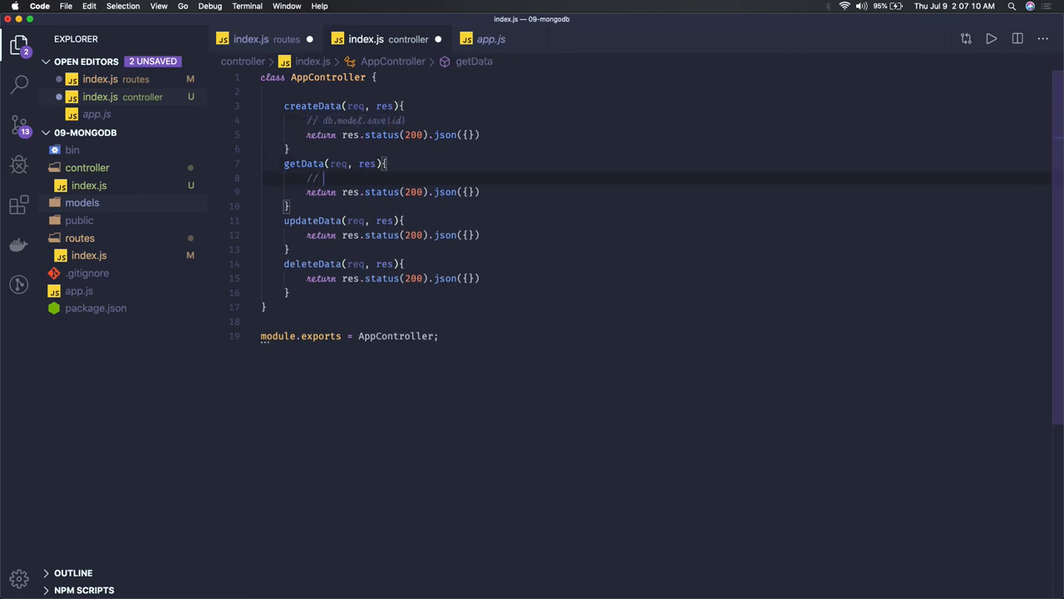
text(// db.model.save(id))
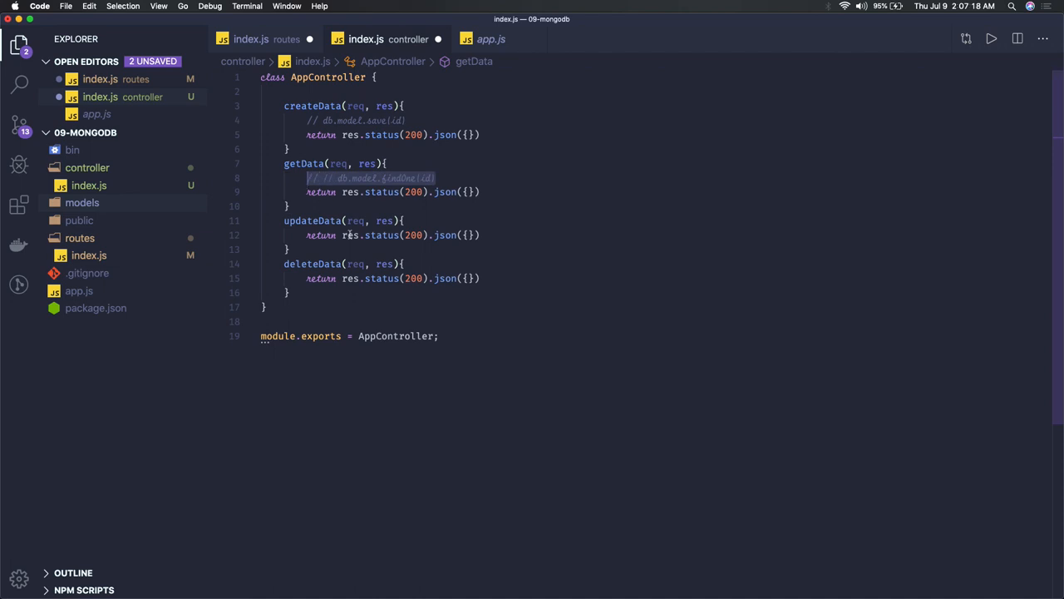
mouse_move(364, 249)
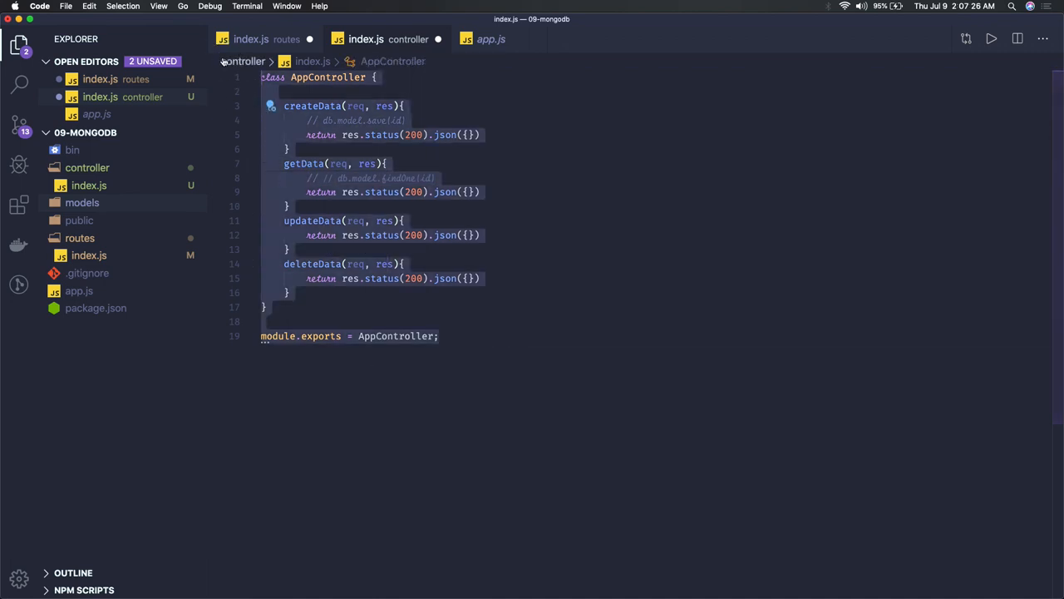
Create a service folder containing a new index.js and open it.
right_click(87, 356)
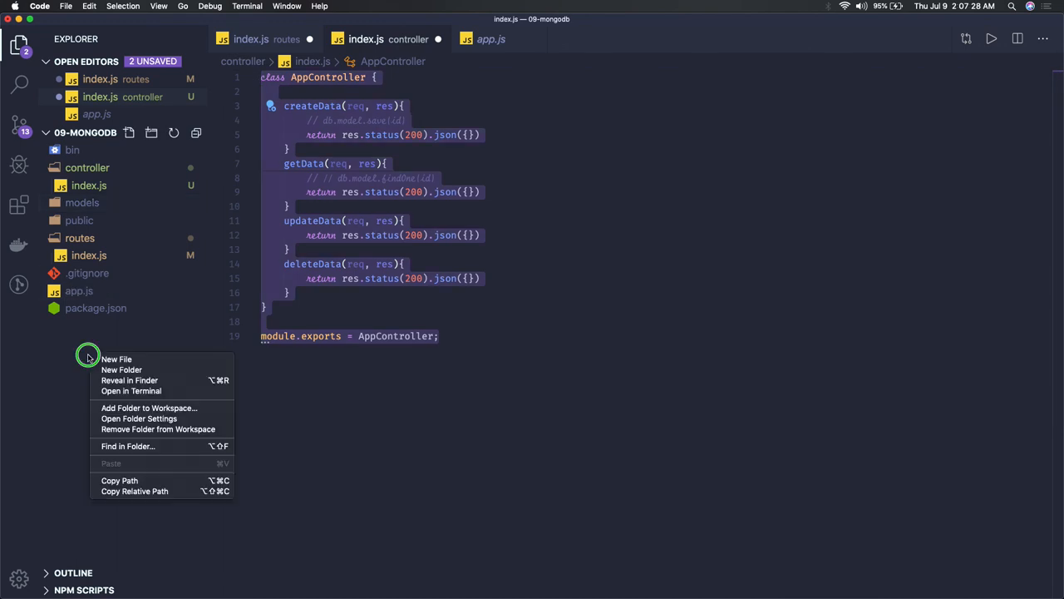
click(116, 358)
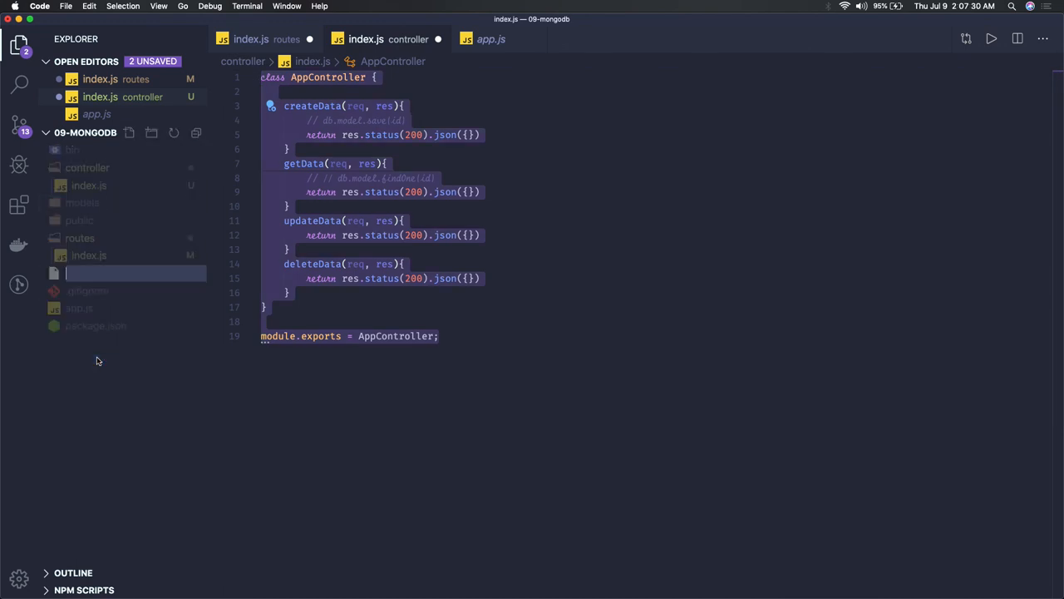
right_click(100, 359)
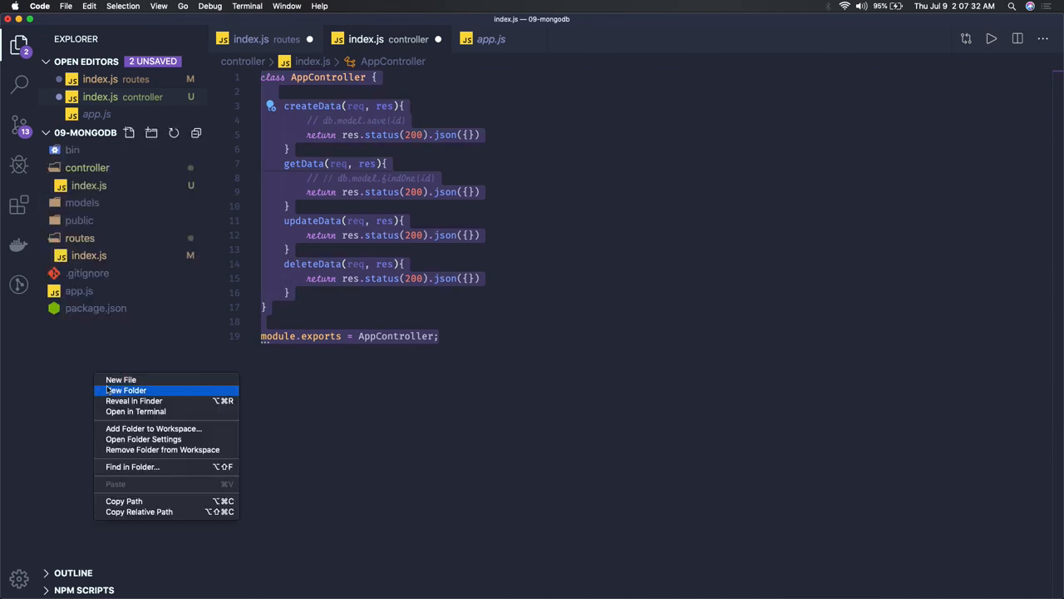
click(127, 390)
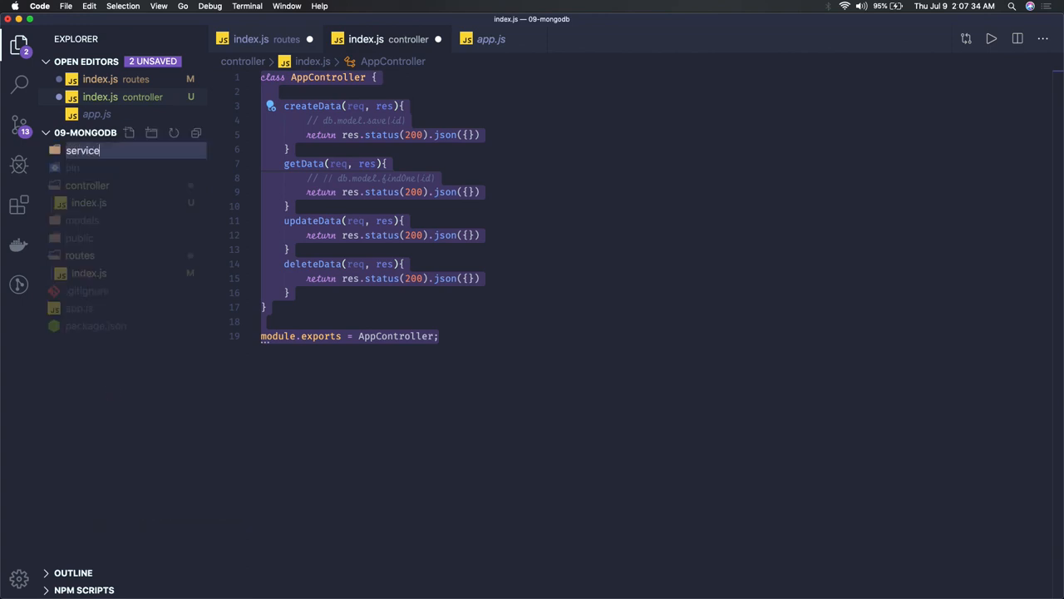
right_click(82, 273)
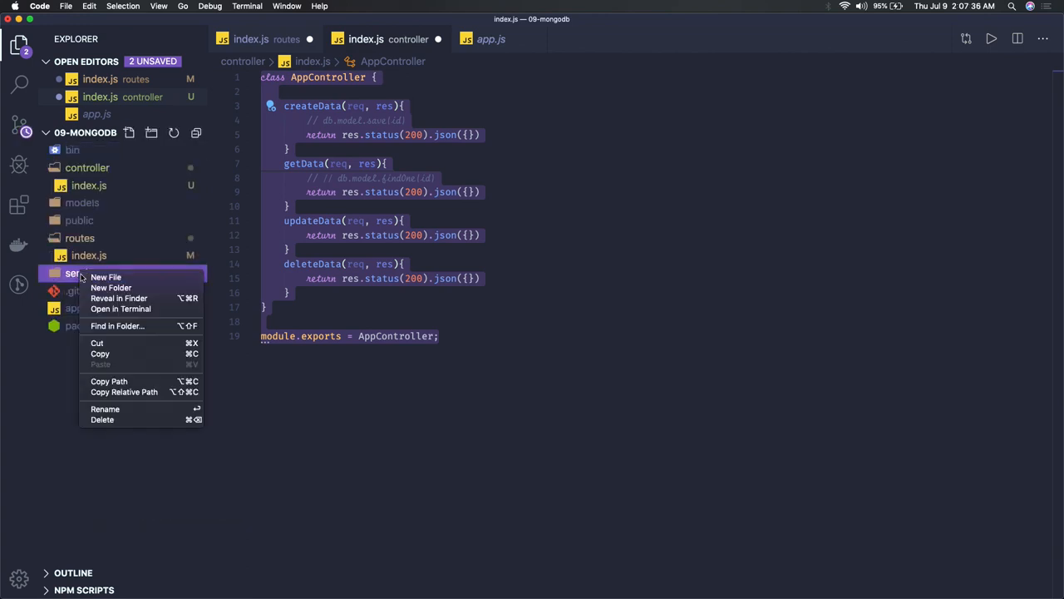
click(106, 277)
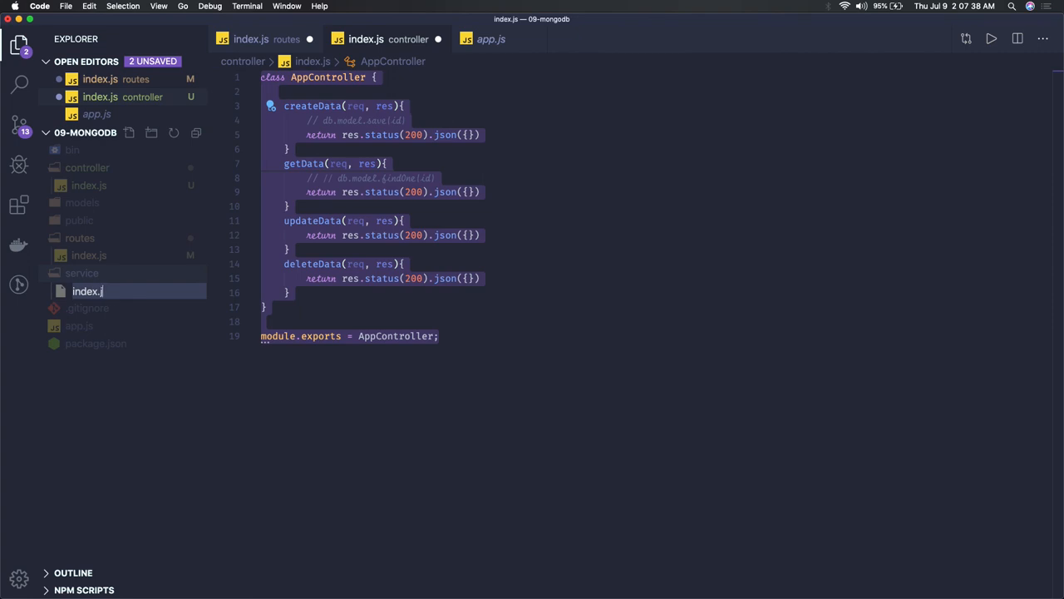
click(88, 290)
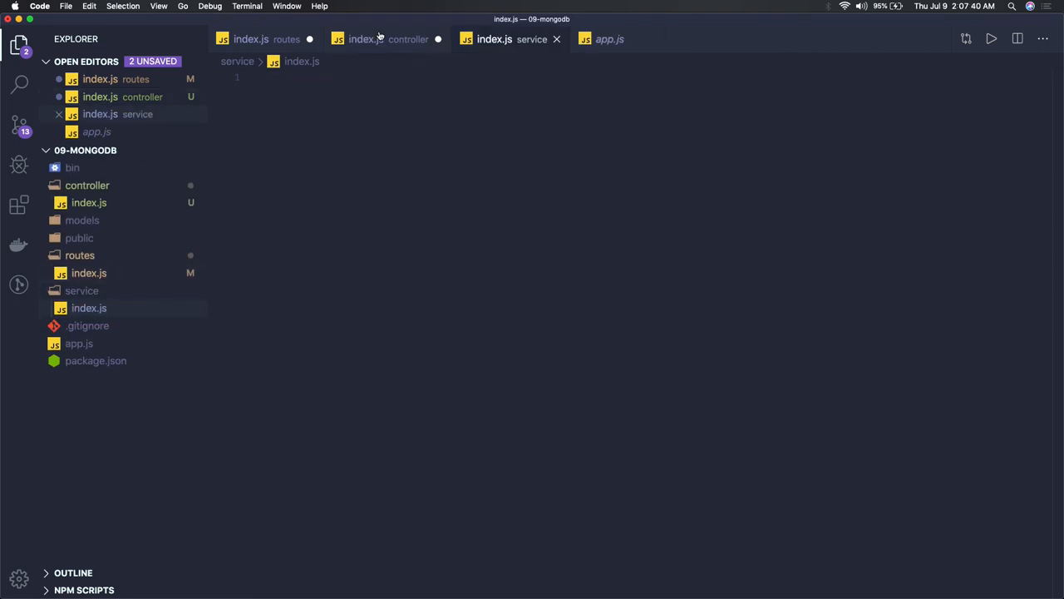
Paste the controller code into service/index.js and start renaming the class to AppService.
click(363, 39)
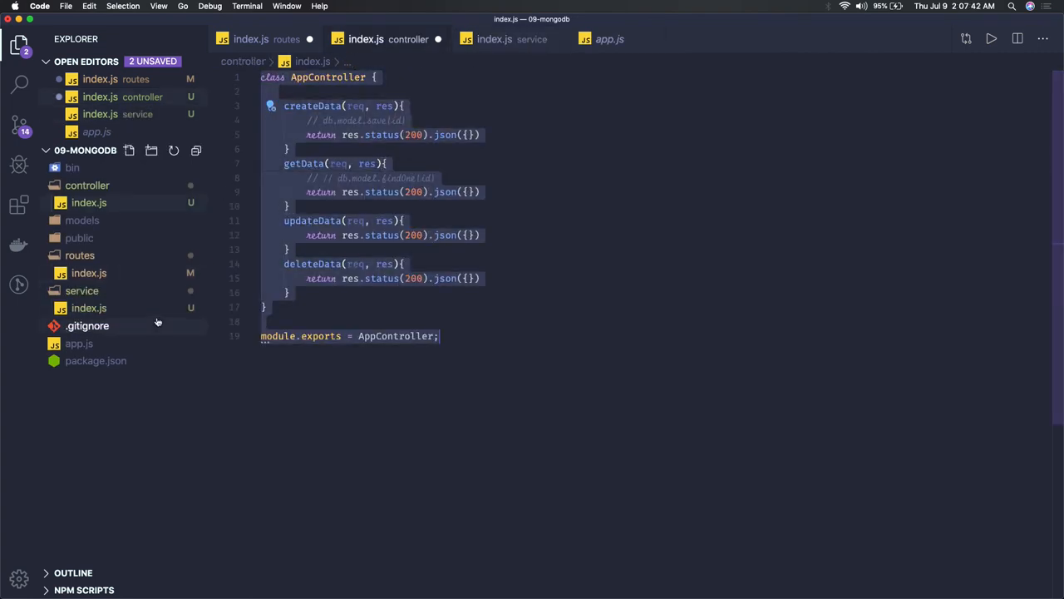
click(494, 39)
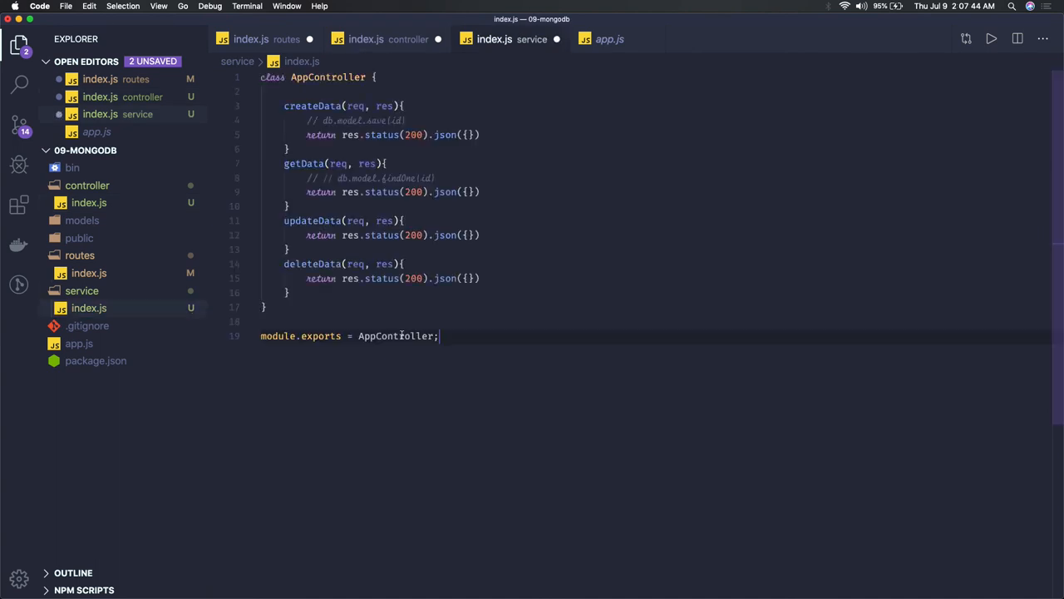
click(324, 77)
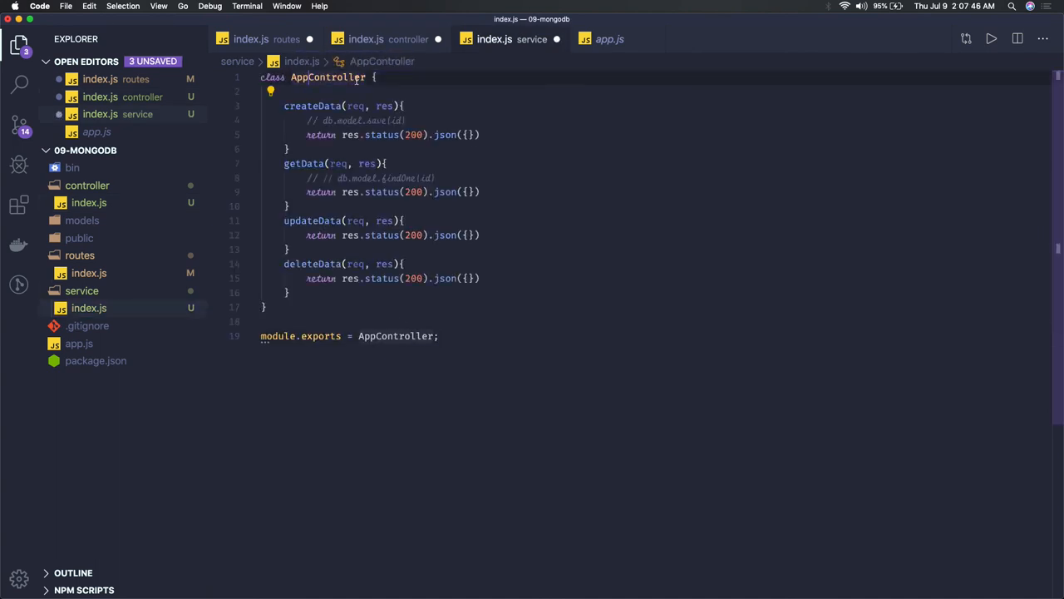
key(Backspace)
text(Service)
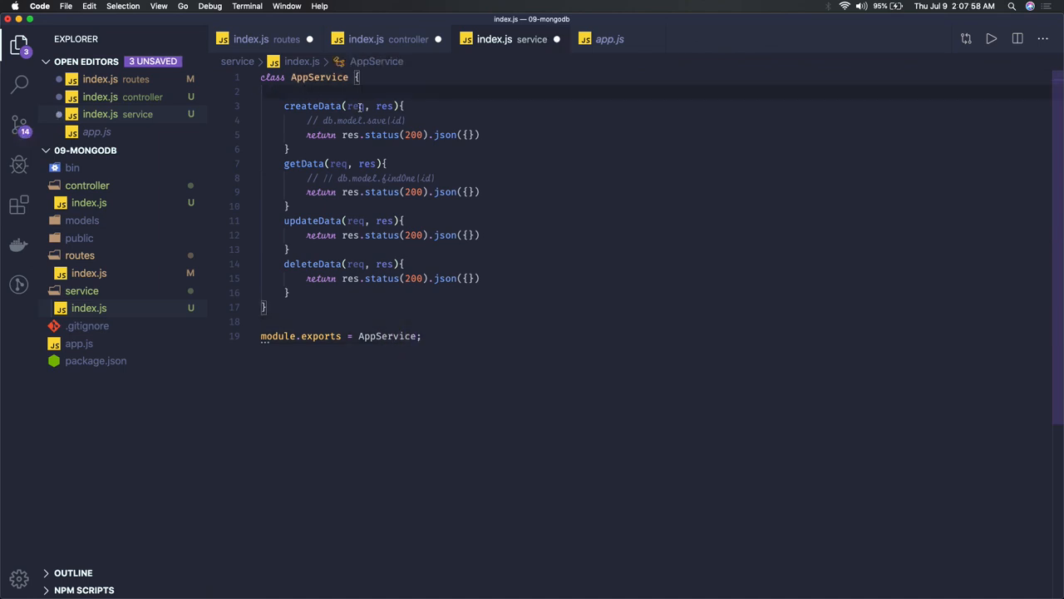
Trim the service class to a createData(data) method that returns debug.model.save(data).
key(Backspace)
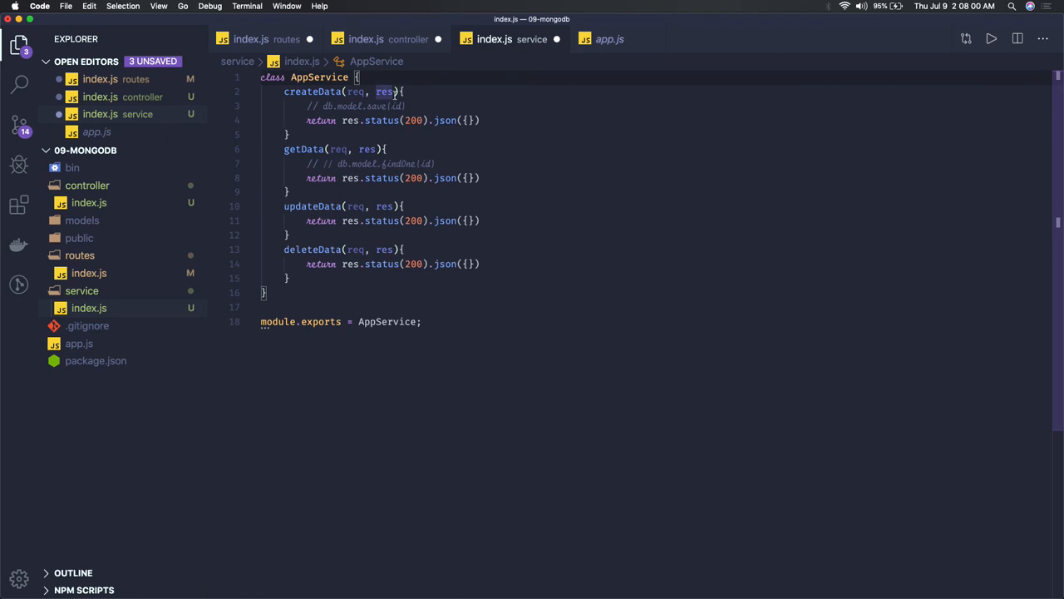
text(data)
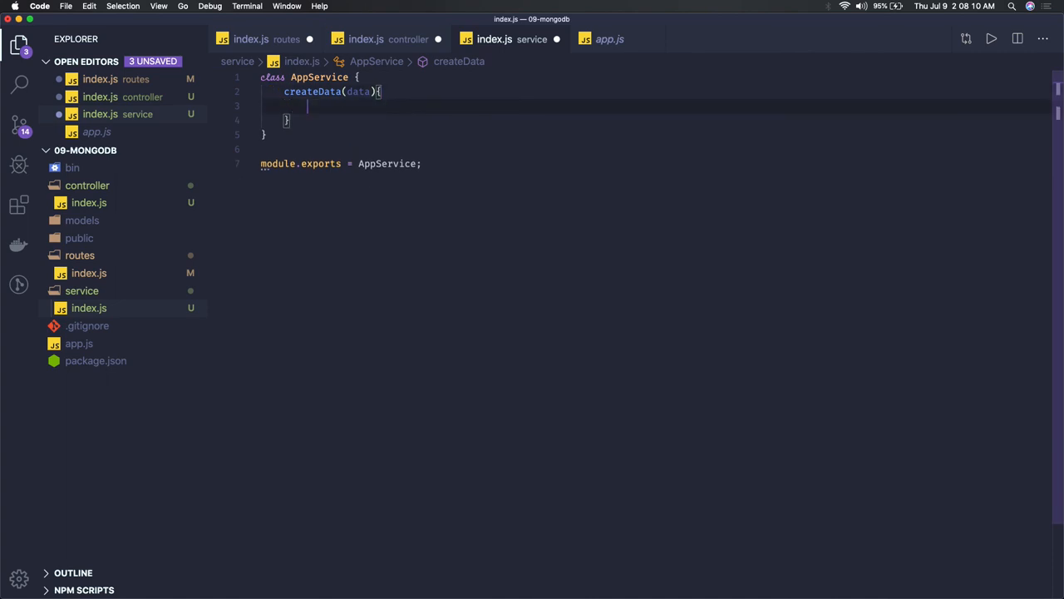
text(return)
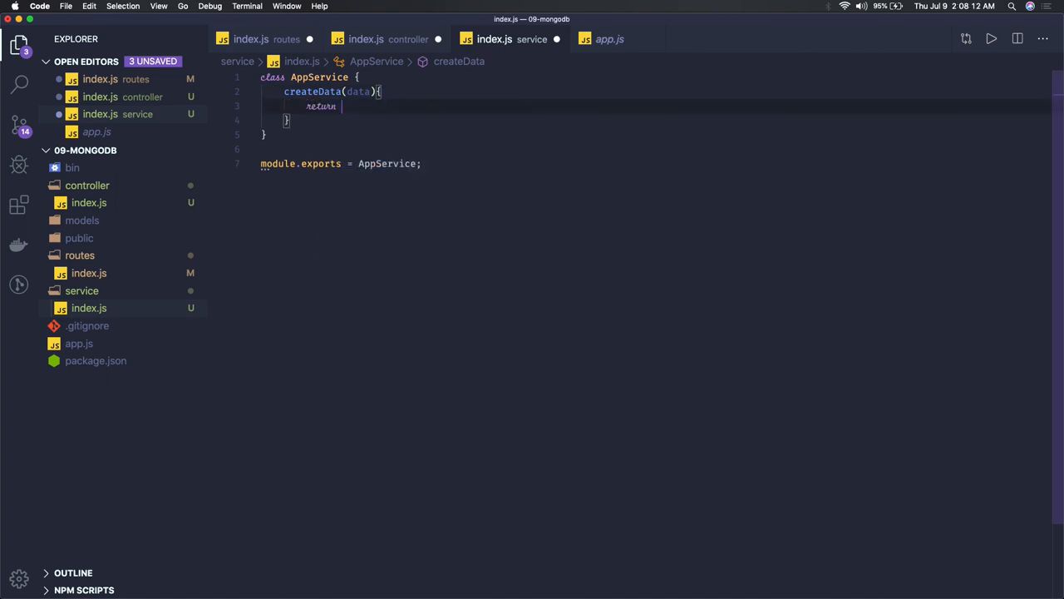
text(debug.)
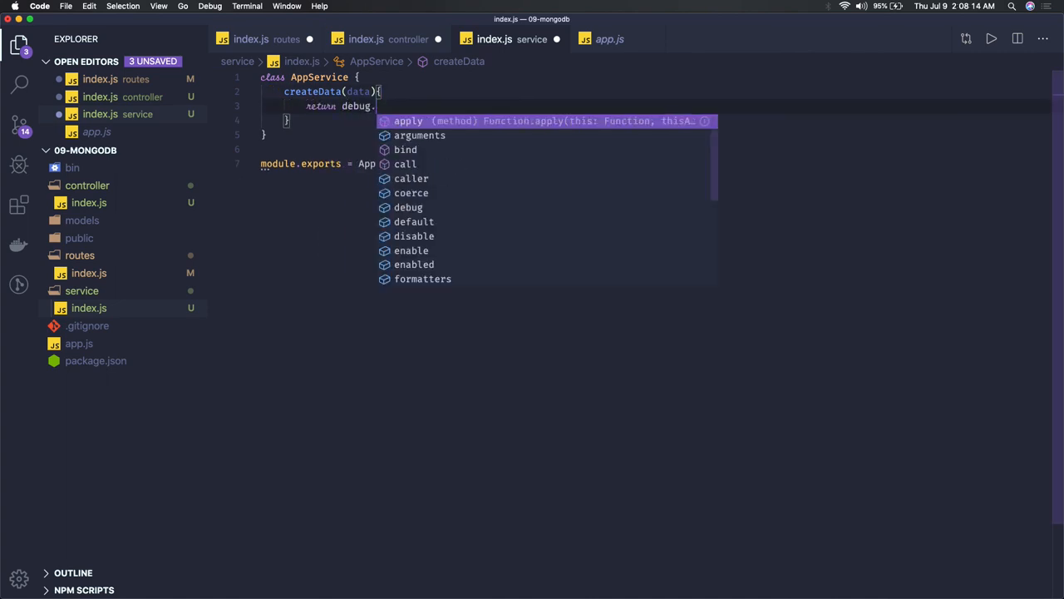
text(model)
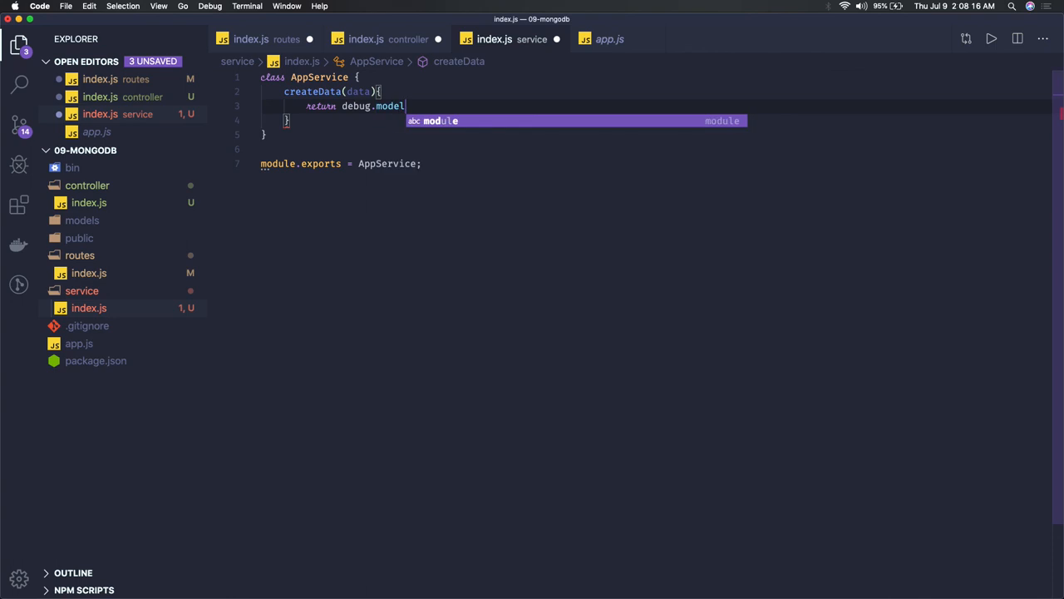
text(.save()
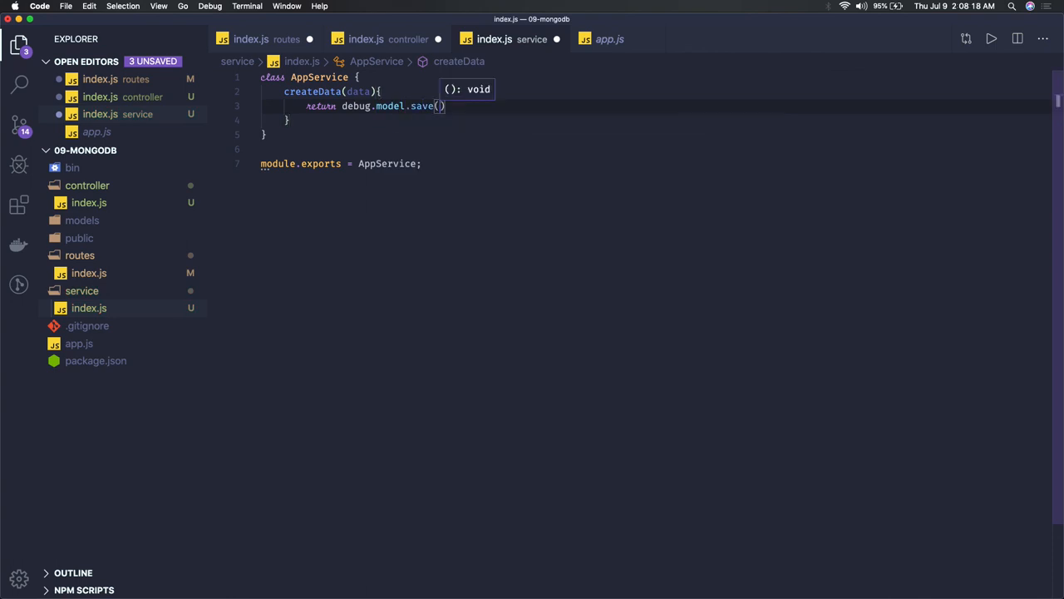
text(data)
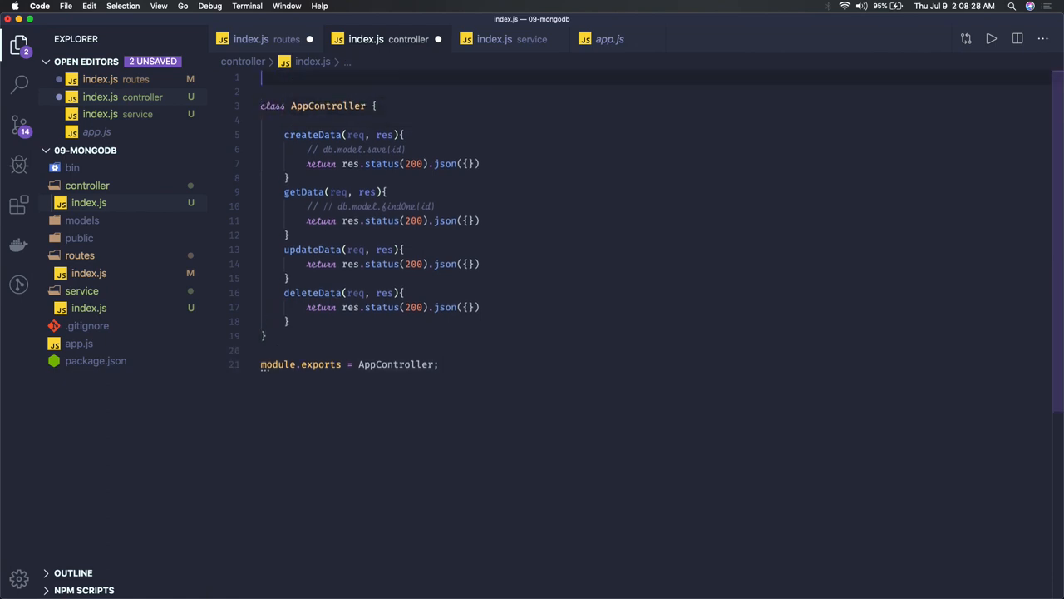
Add a controller import requiring the service from '../service/index'.
text(const service = require()
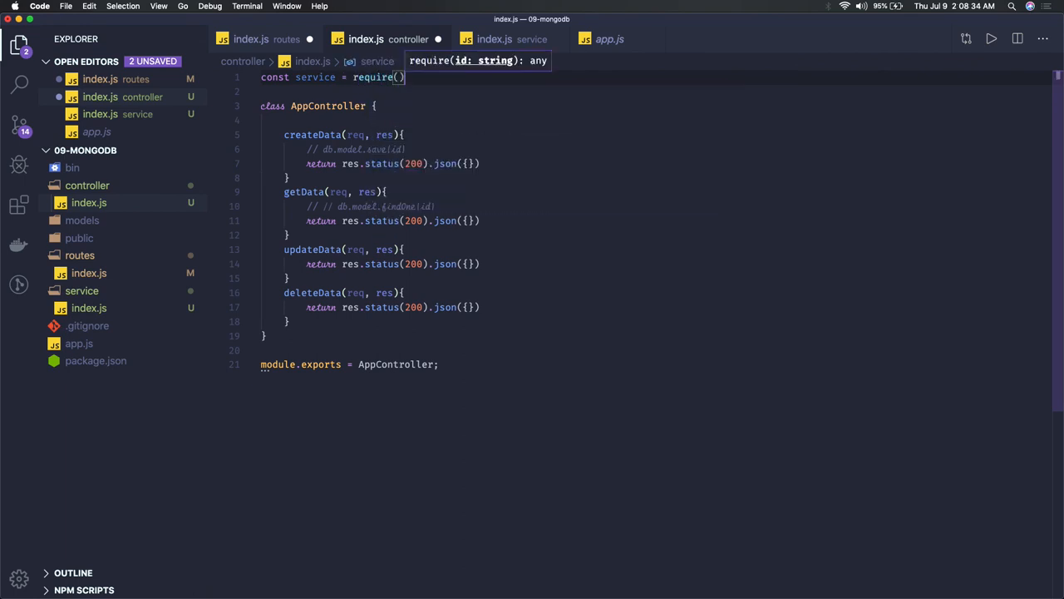
text('./')
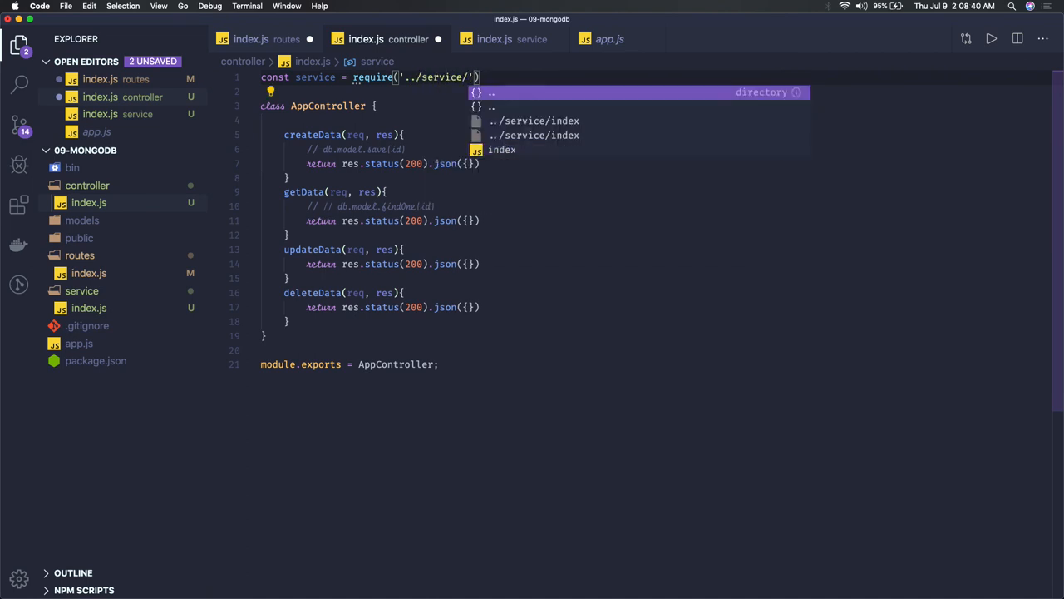
click(502, 148)
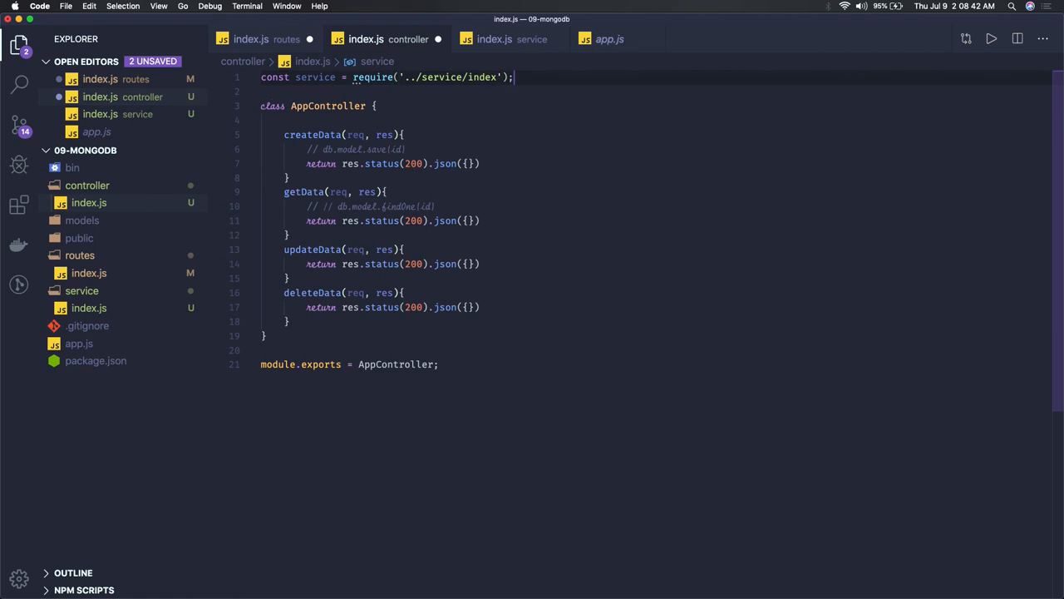
Declare const Service = new appService(); above the controller class.
text(const)
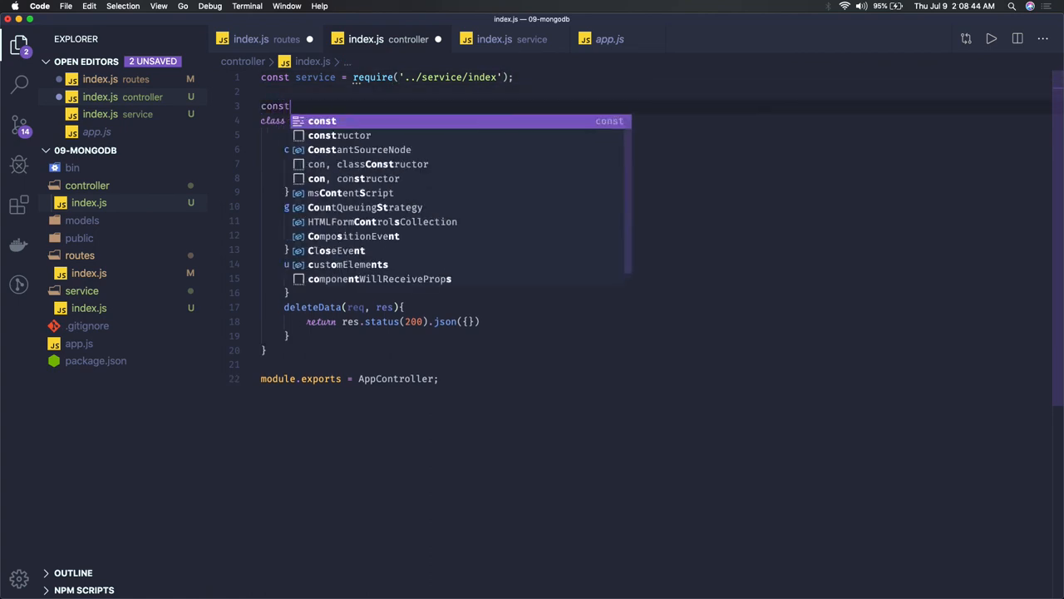
key(Escape)
text(appS)
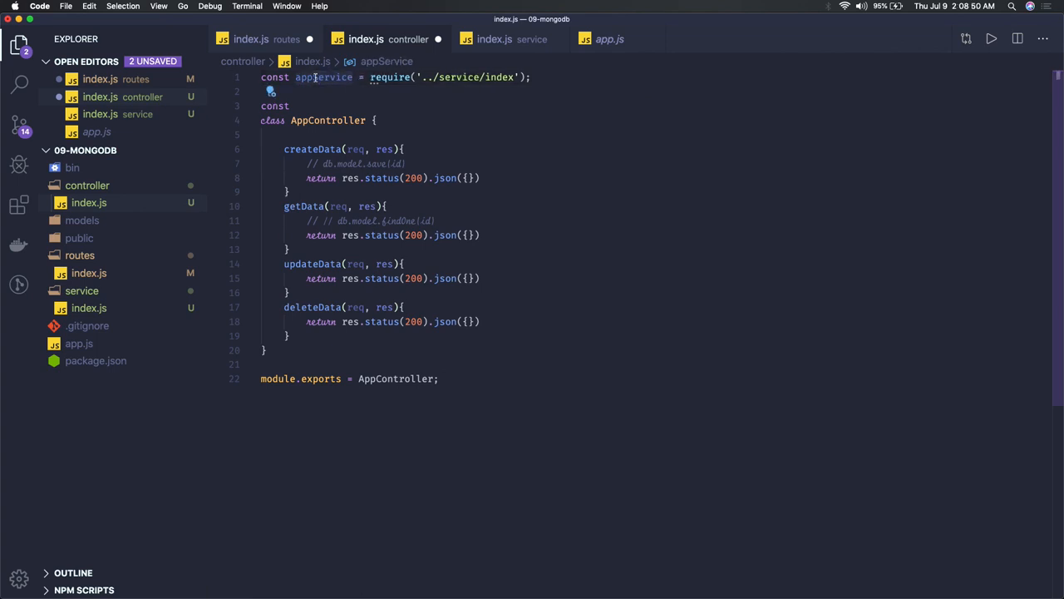
click(297, 106)
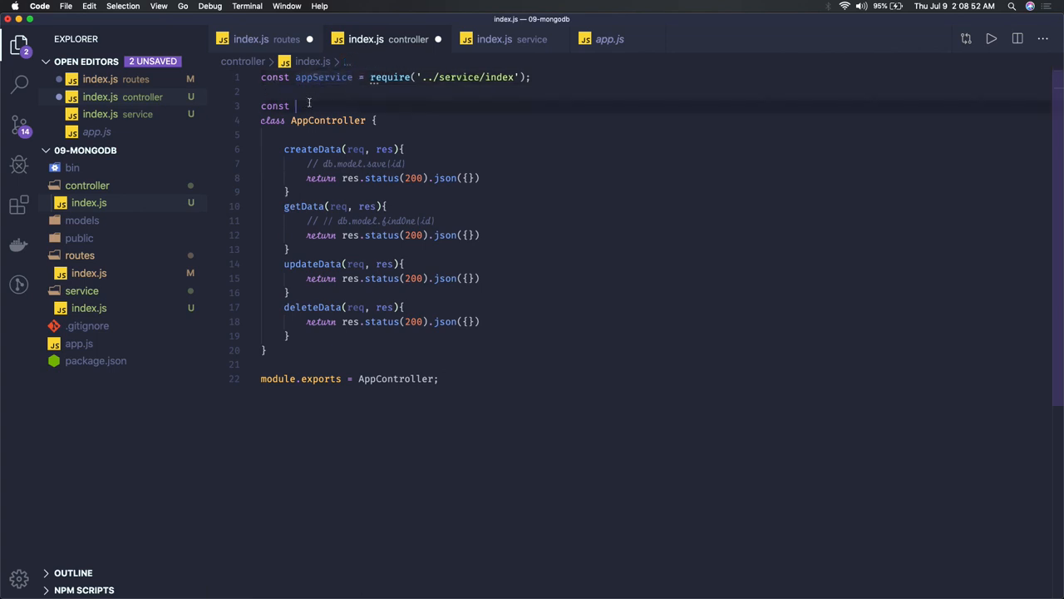
text(Service)
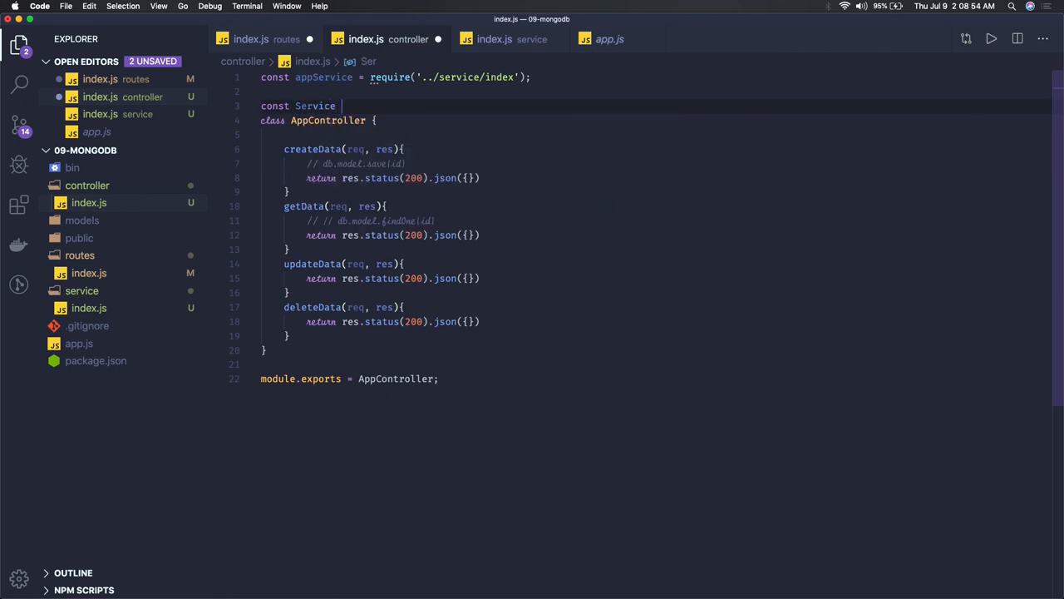
text(= new appService)
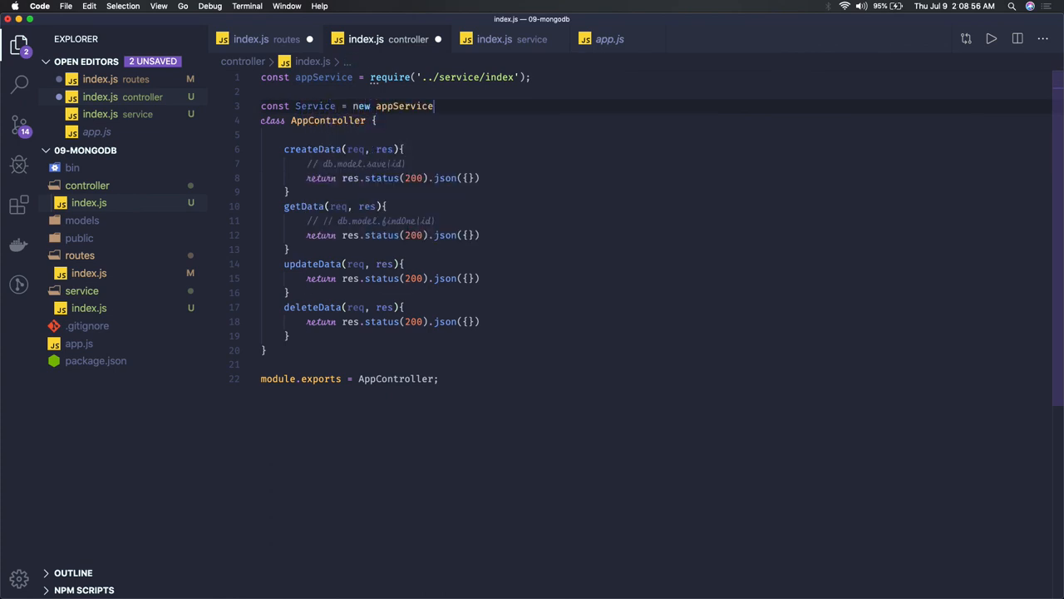
text(();)
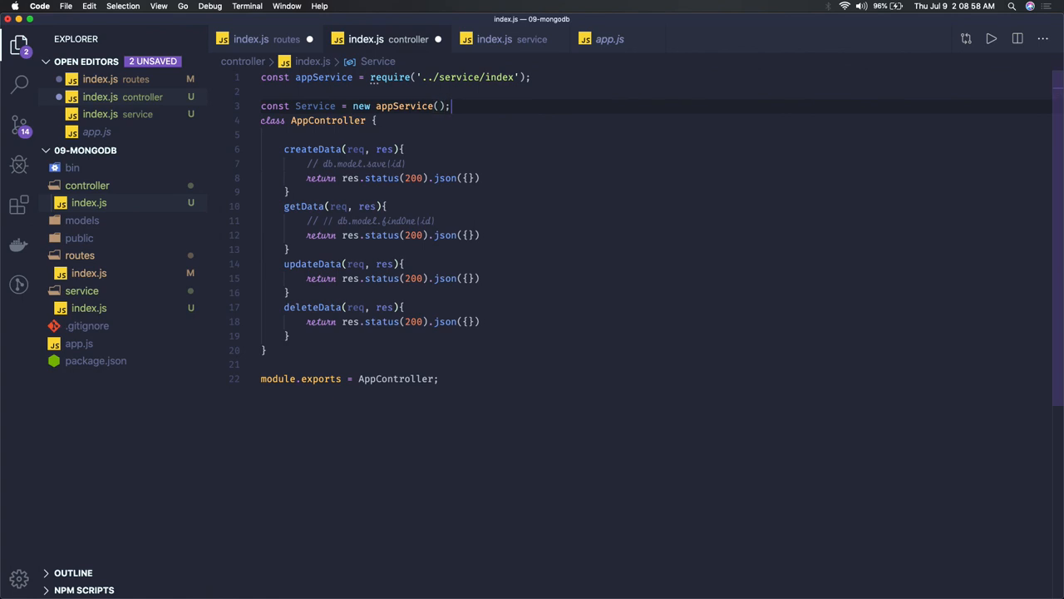
click(323, 76)
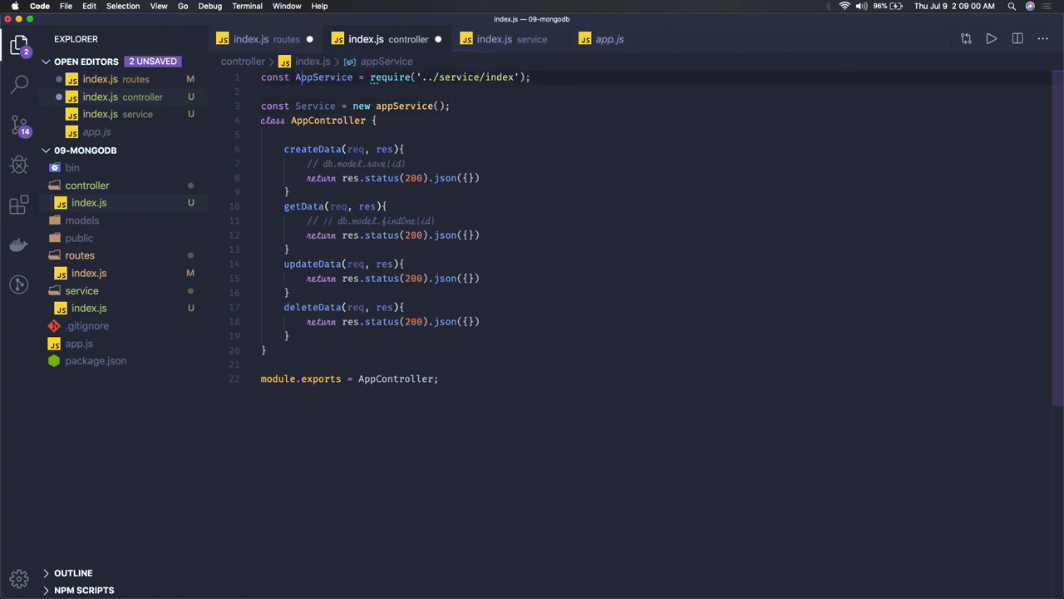
click(353, 106)
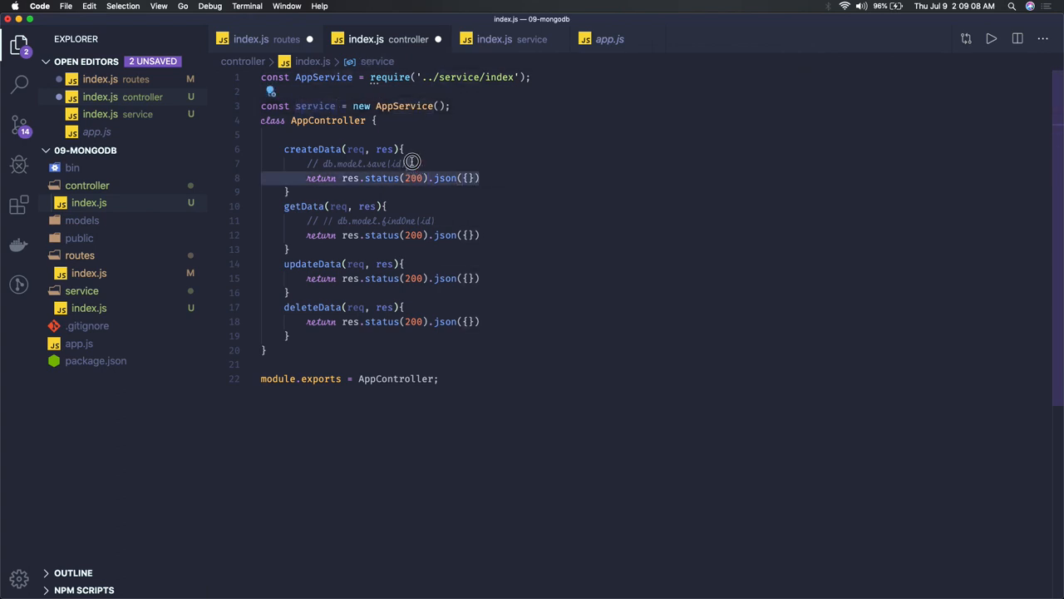
Replace the controller's commented save and response with return service.createData(req.body).
key(Backspace)
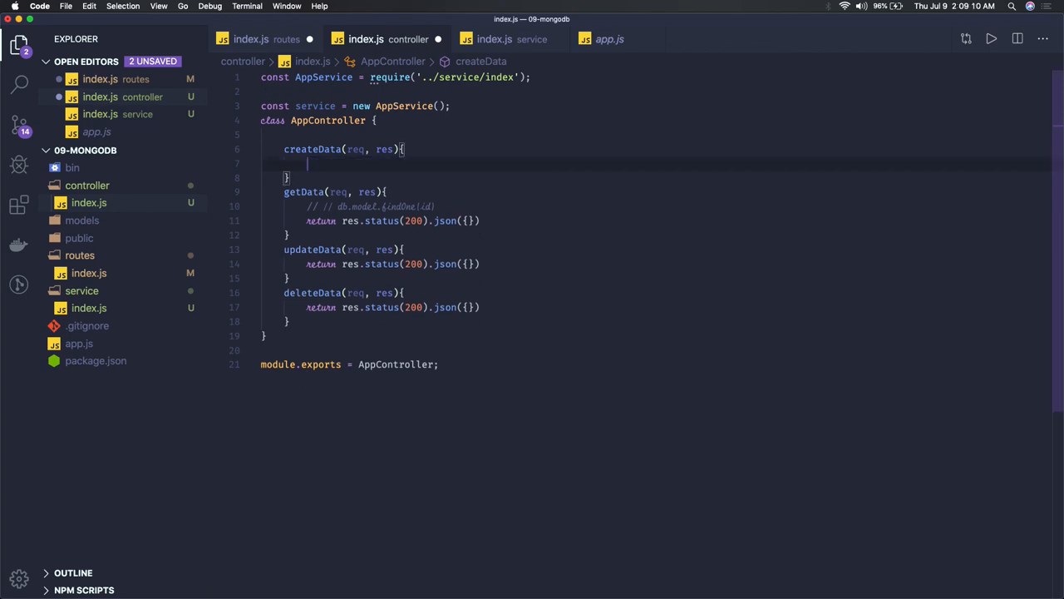
text(return service)
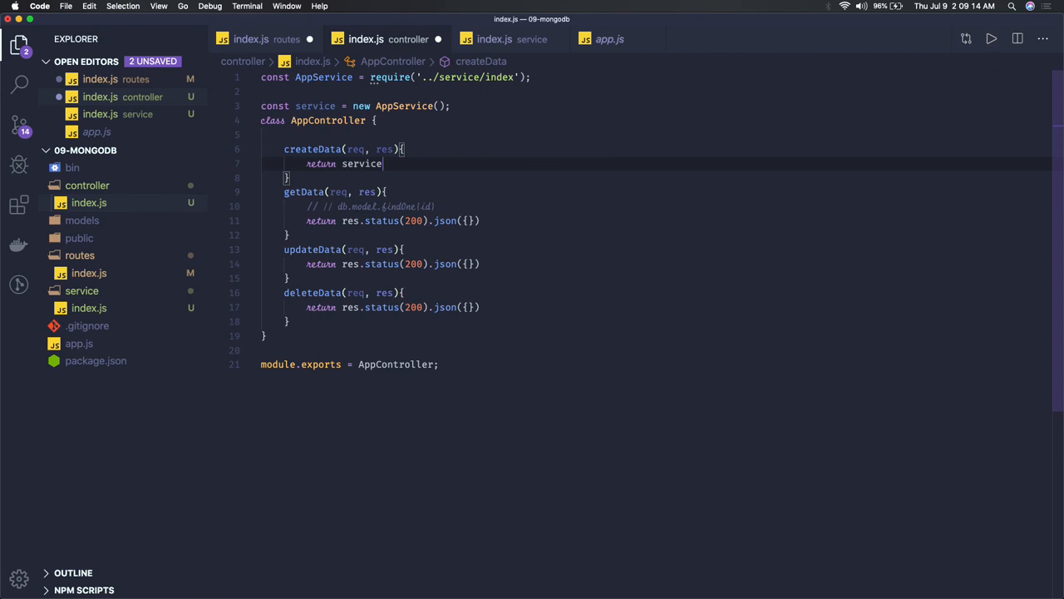
text(.createData())
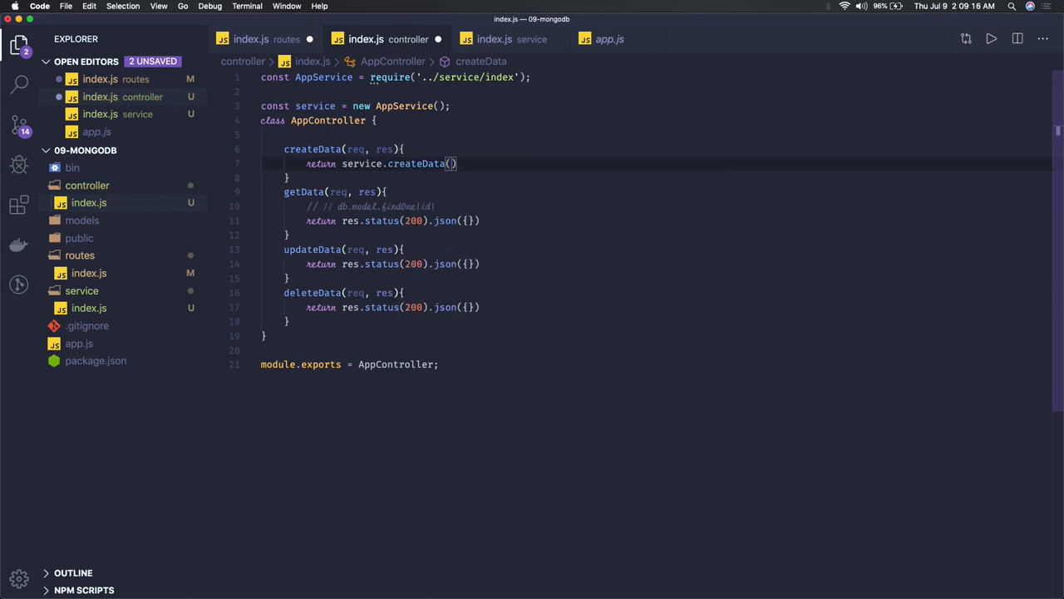
text(req)
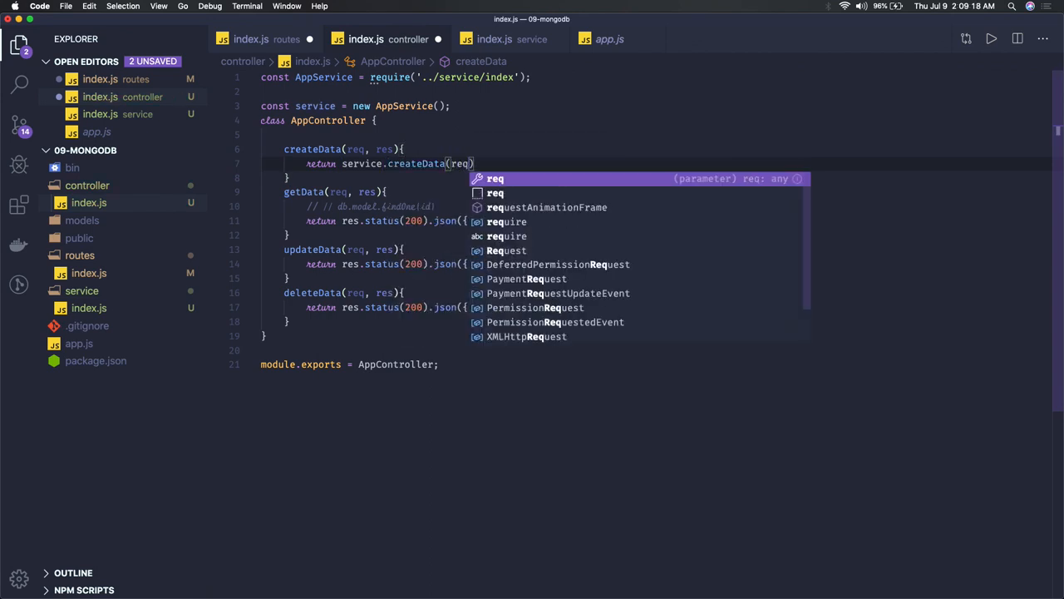
text(.body)
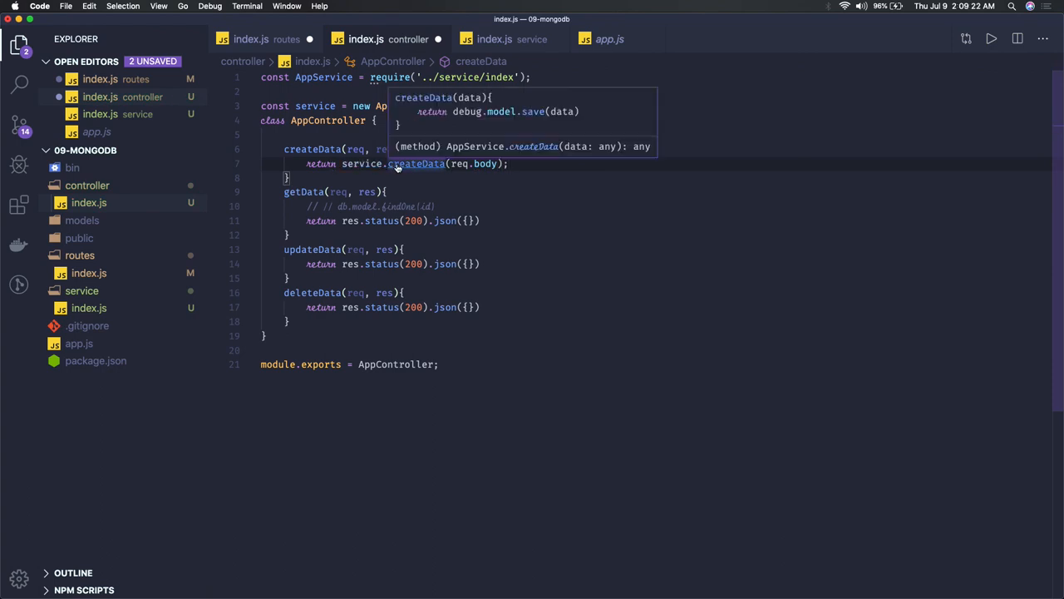
click(495, 39)
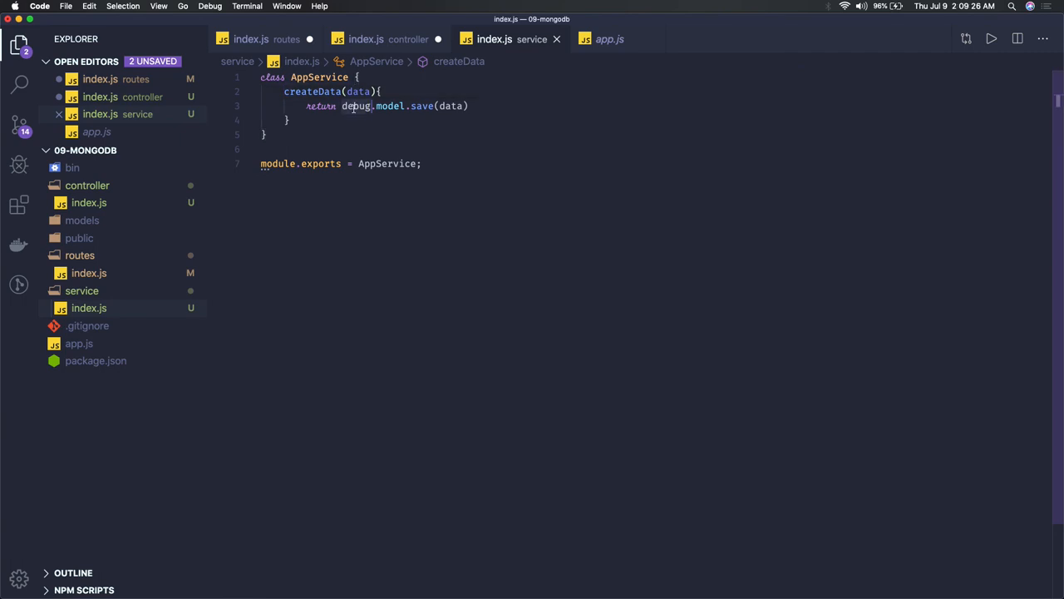
Change debug to db in the service's return, then review the controller, routes and service files.
text(db)
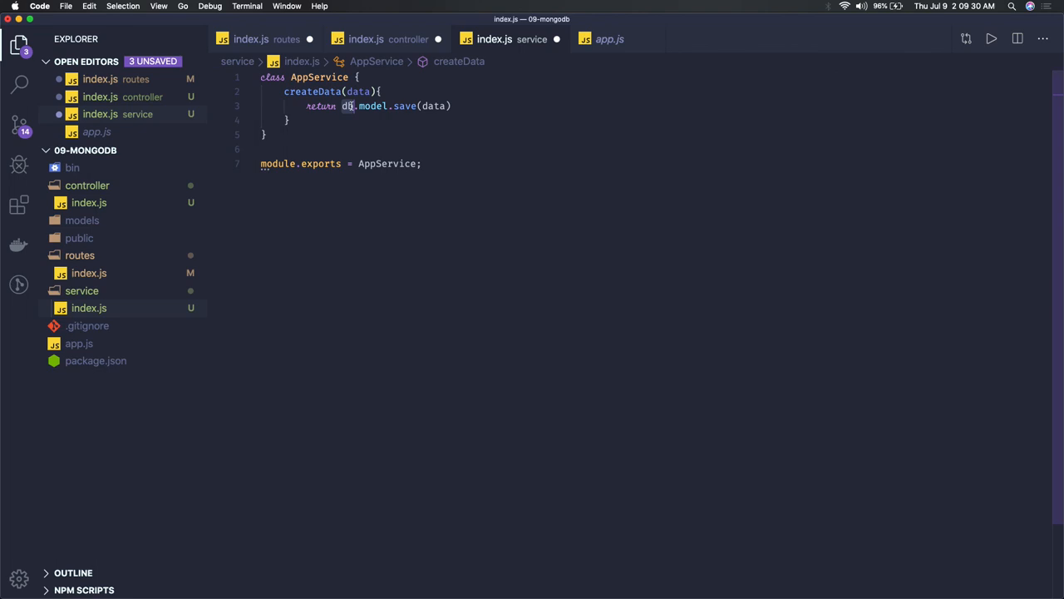
mouse_move(327, 91)
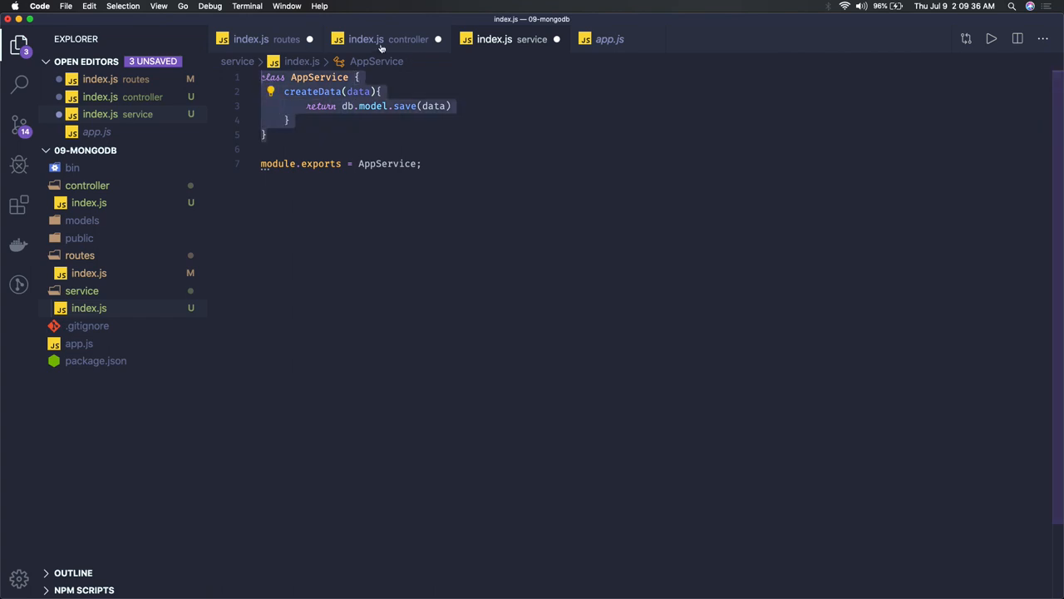
click(366, 39)
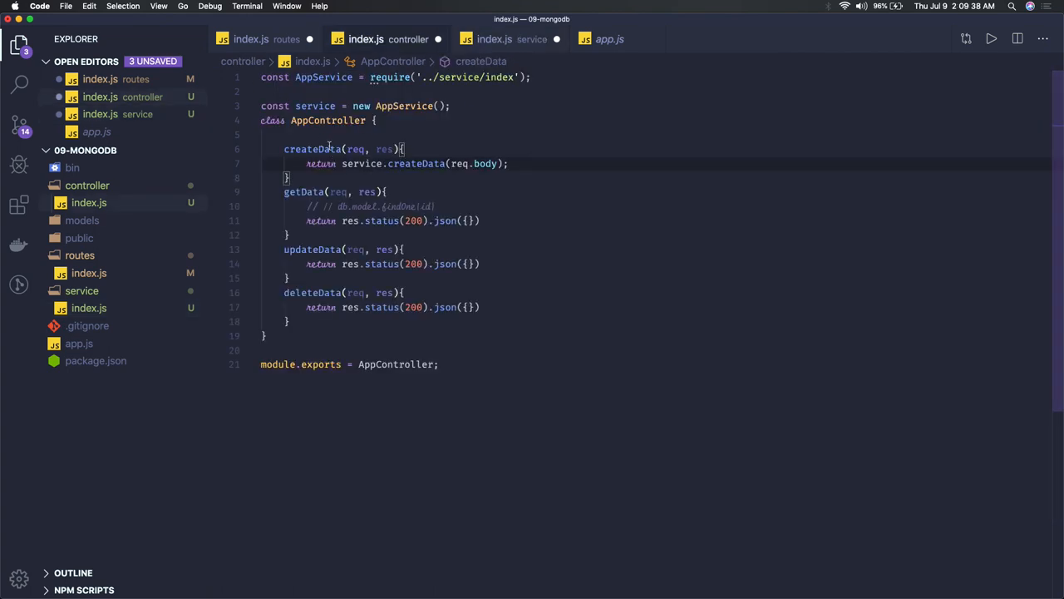
mouse_move(362, 163)
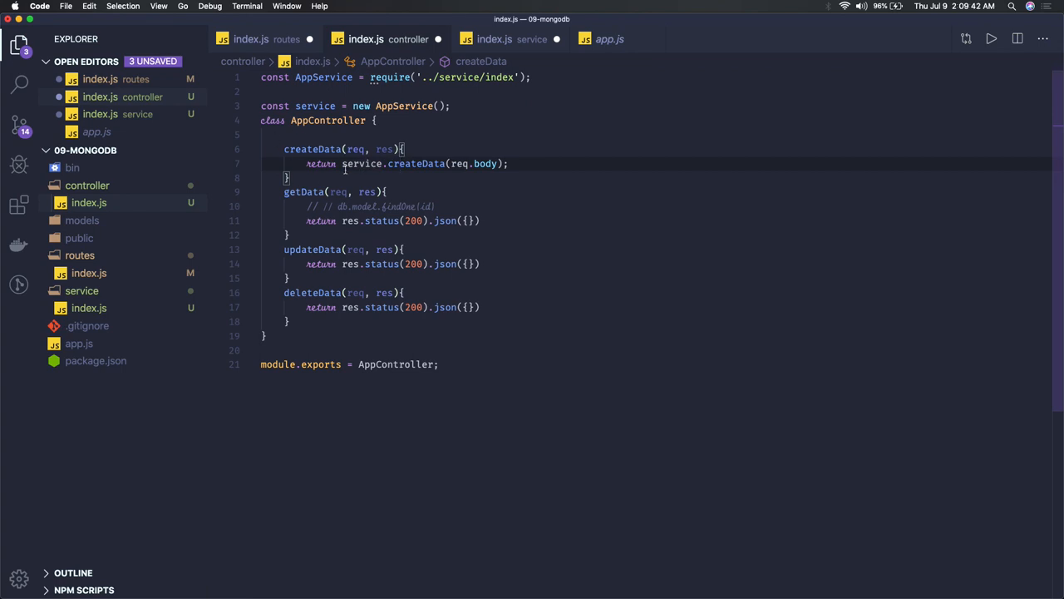
click(251, 39)
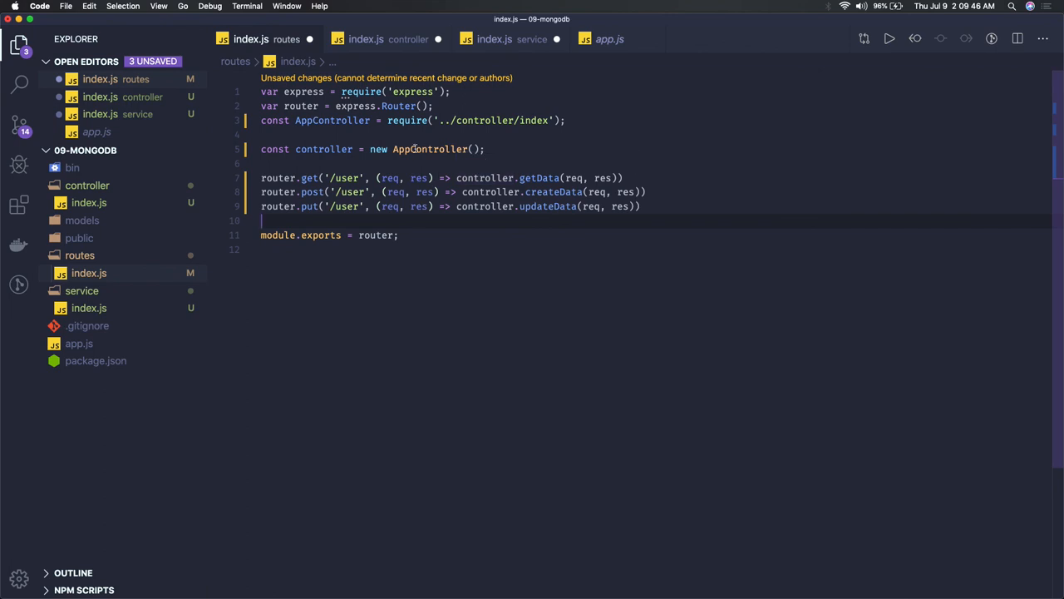
click(494, 39)
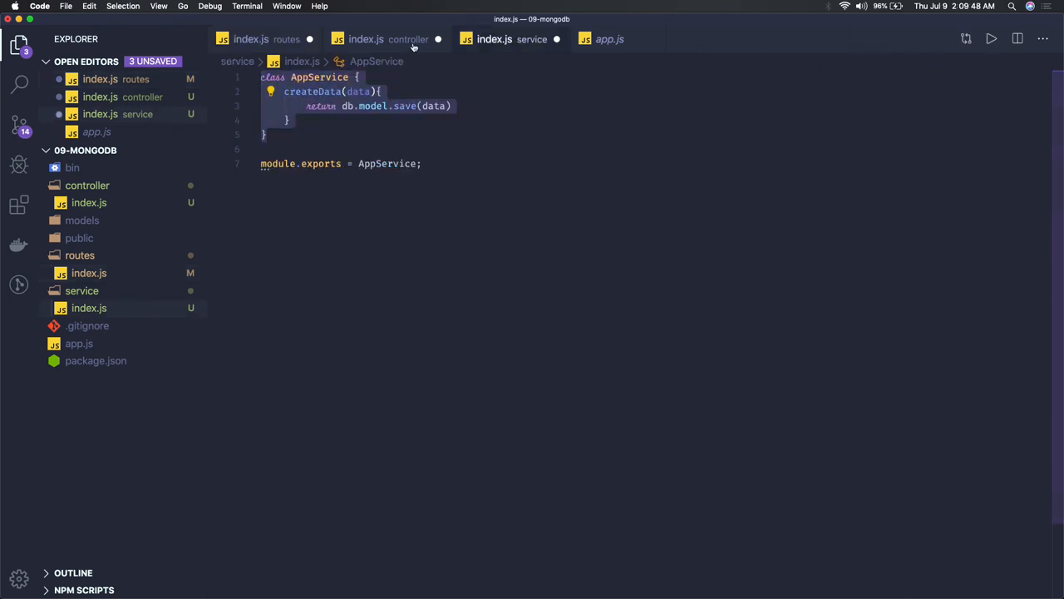
click(366, 39)
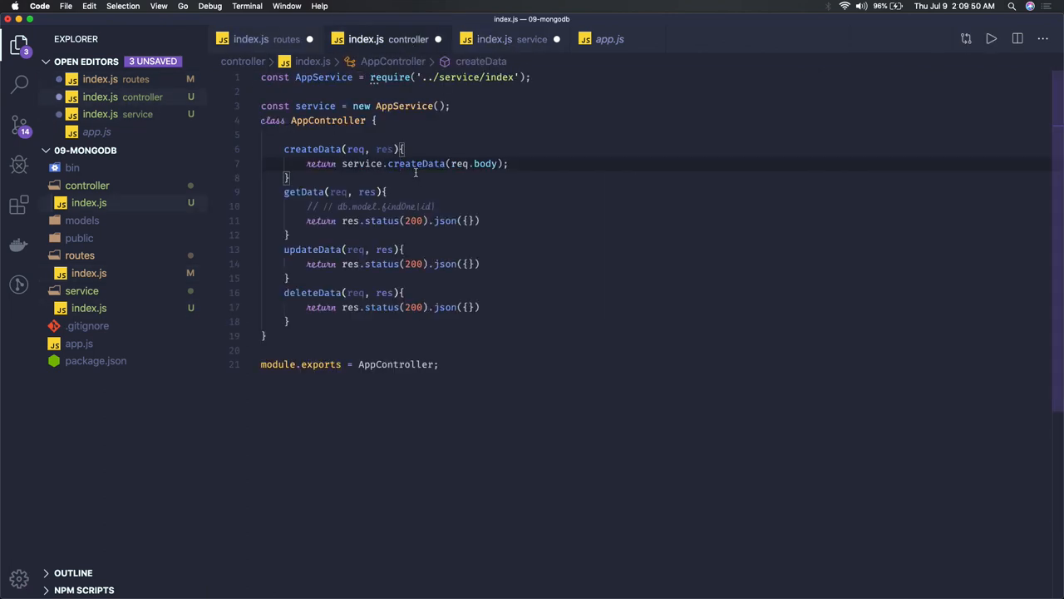
mouse_move(129, 177)
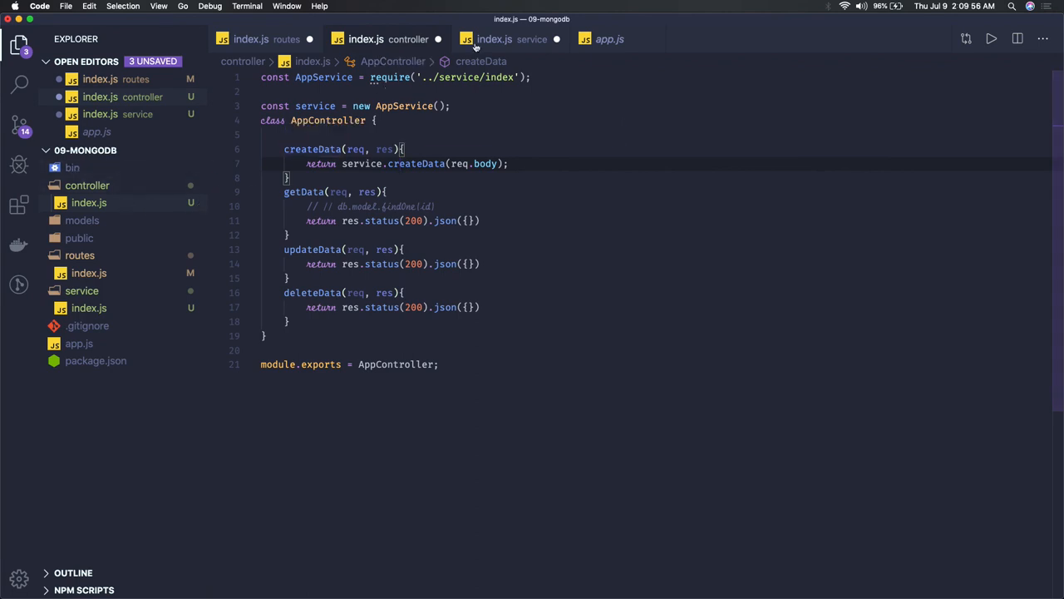
mouse_move(494, 39)
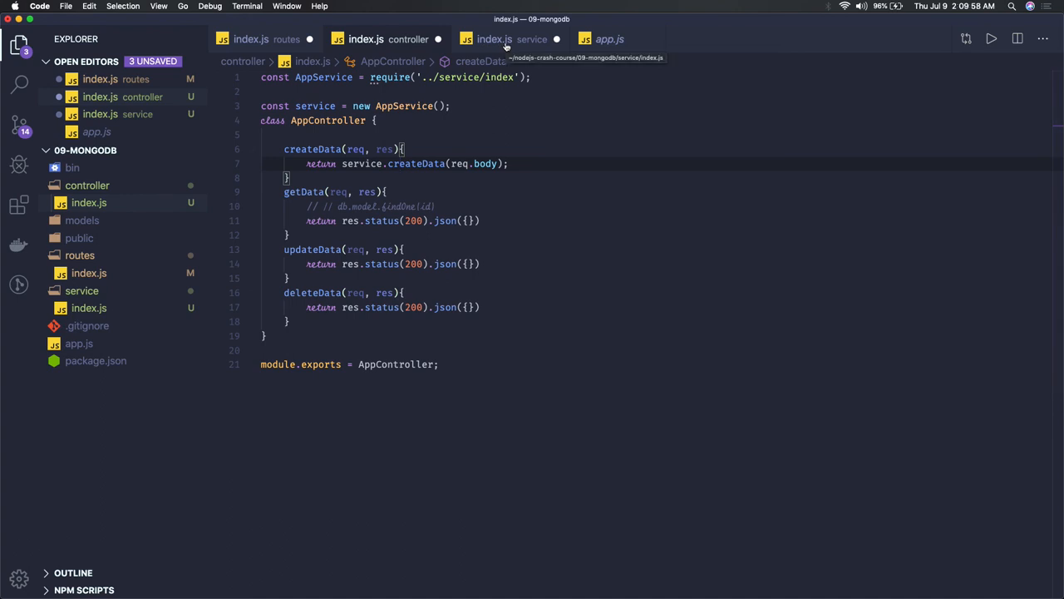